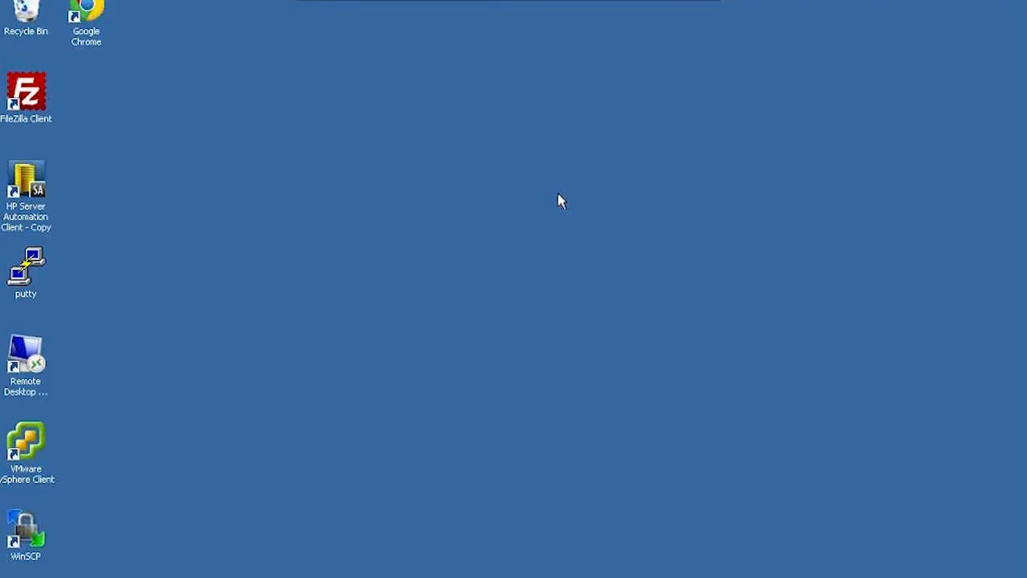
mouse_move(266, 295)
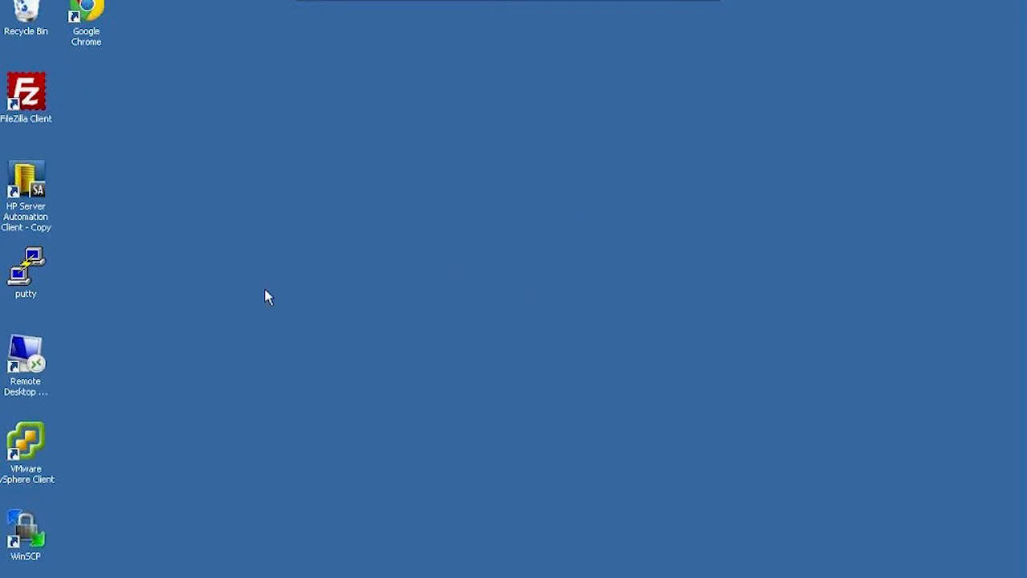
mouse_move(39, 186)
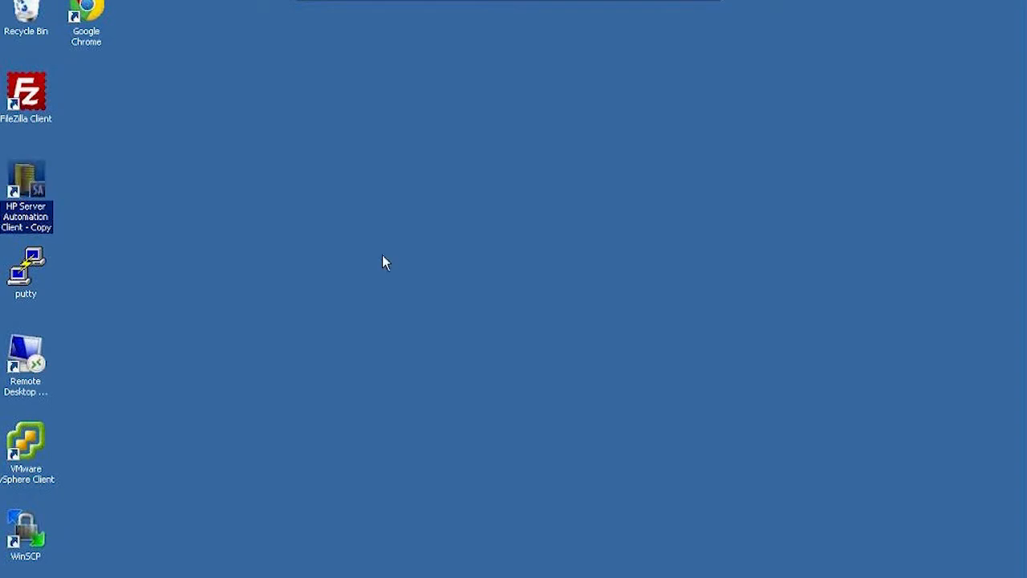
Launch the HP Server Automation Client from its desktop shortcut and log in.
double_click(26, 178)
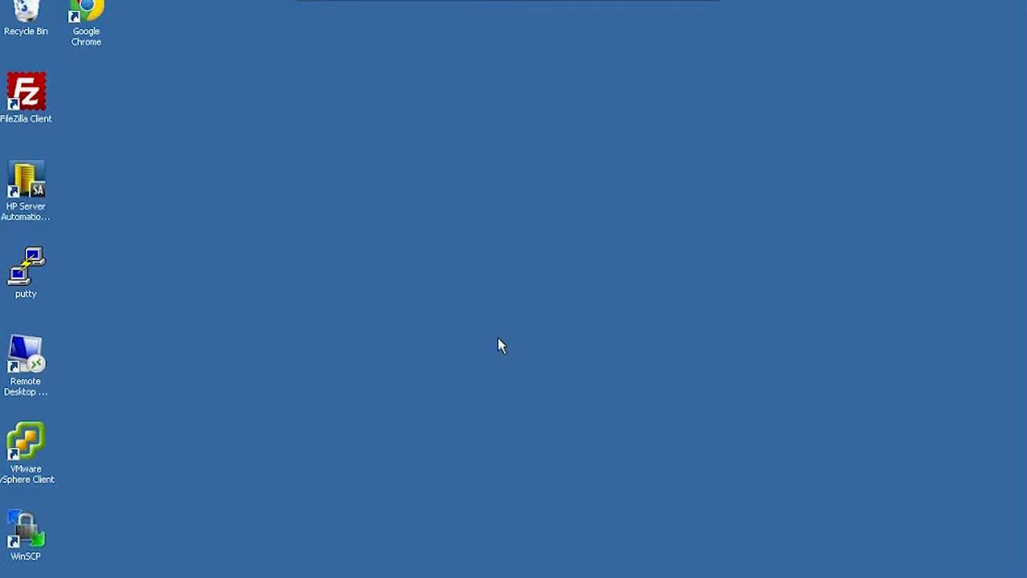
double_click(25, 183)
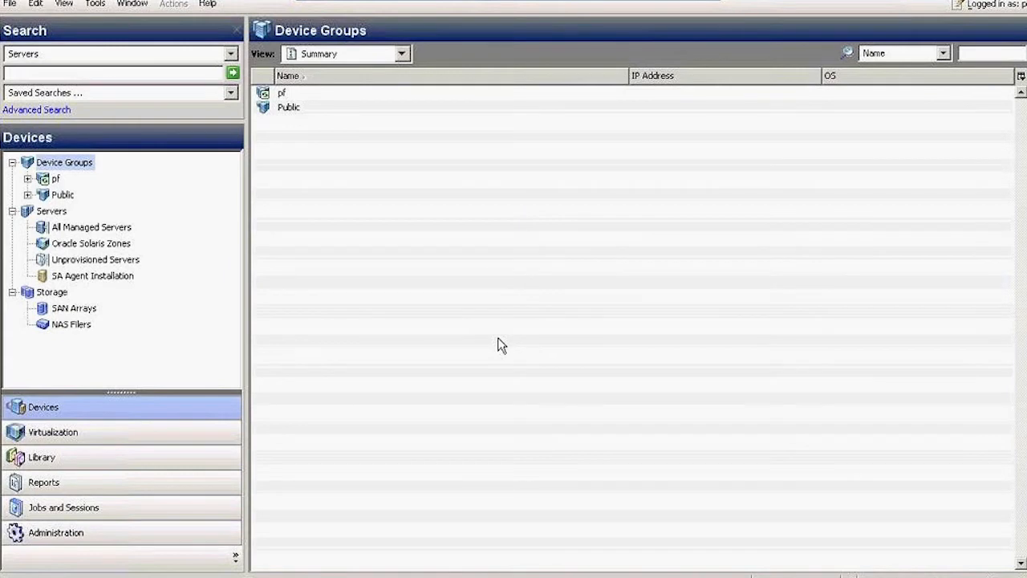
mouse_move(457, 238)
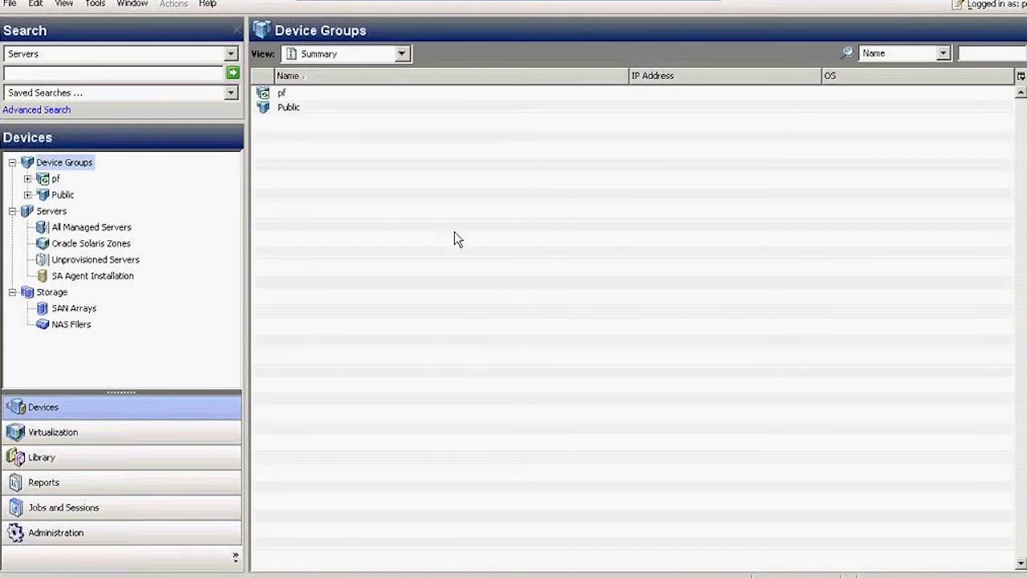
mouse_move(454, 254)
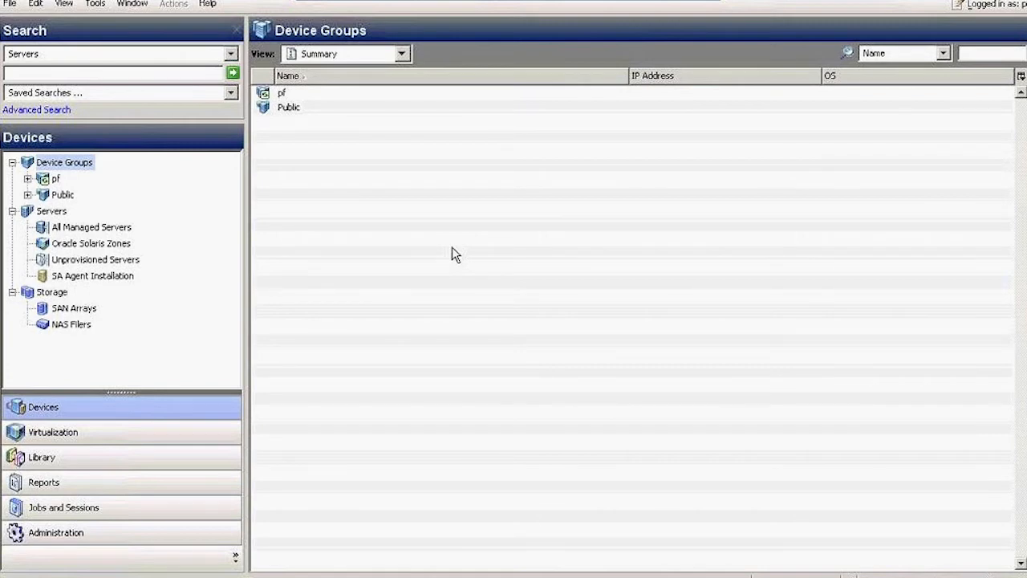
mouse_move(372, 369)
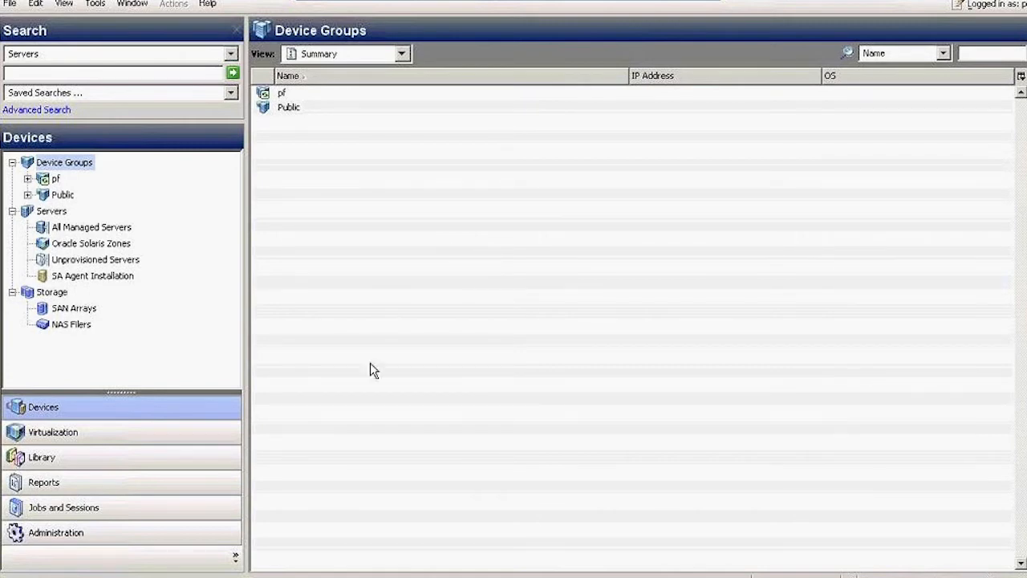
mouse_move(334, 363)
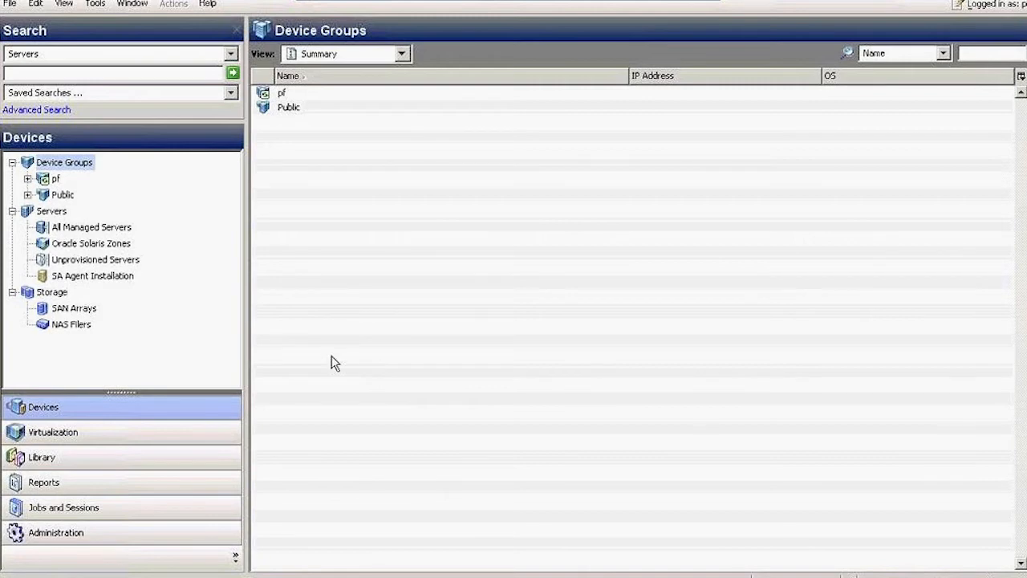
mouse_move(329, 363)
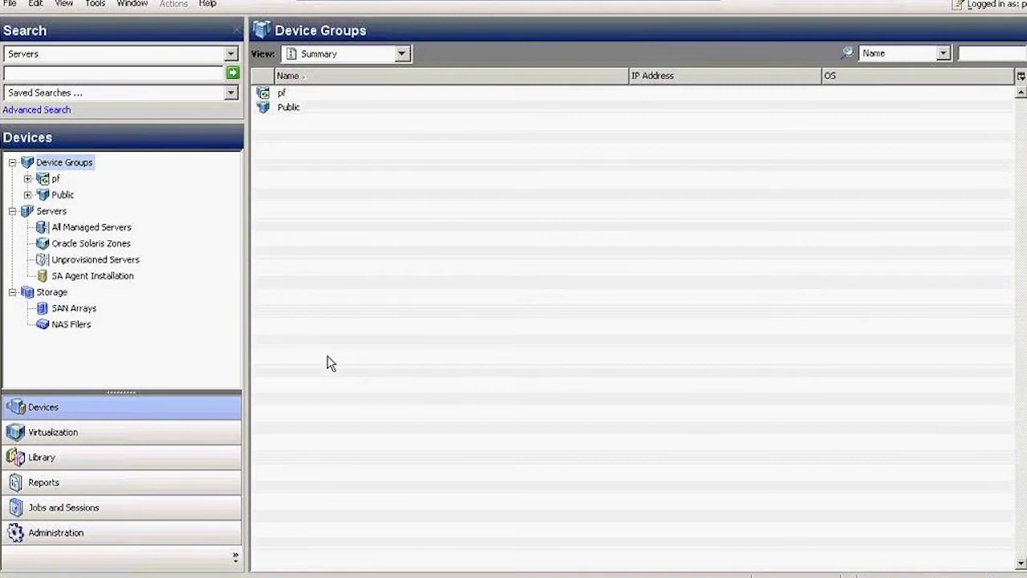
mouse_move(79, 260)
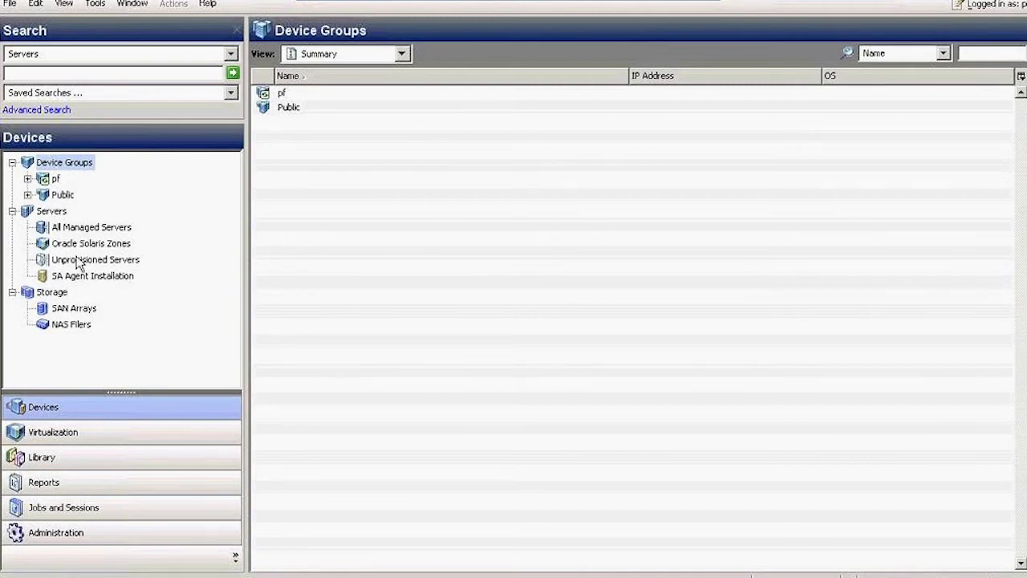
List the Unprovisioned Servers group, showing three WINPE64 servers with their IP addresses.
left_click(94, 260)
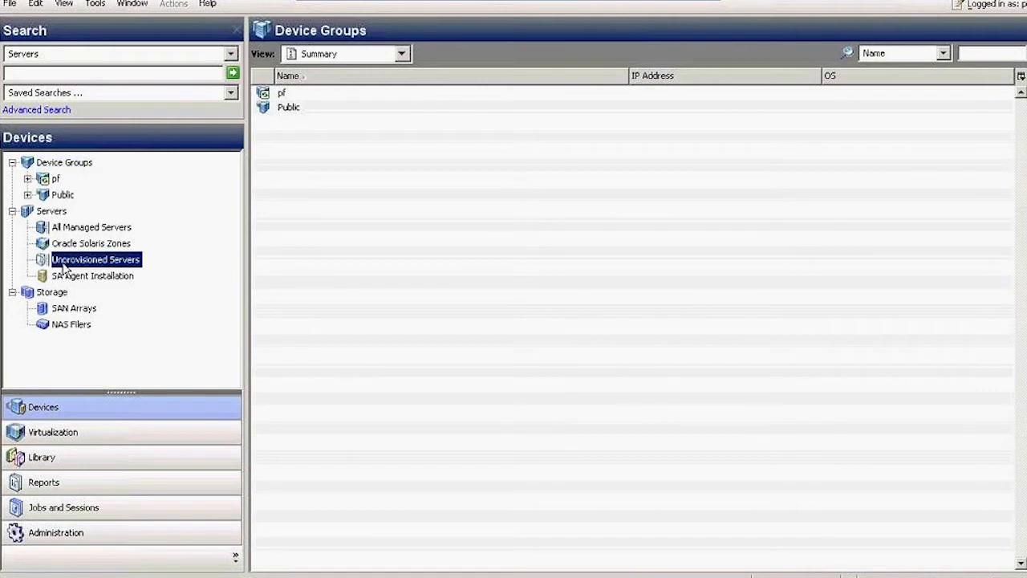
left_click(94, 260)
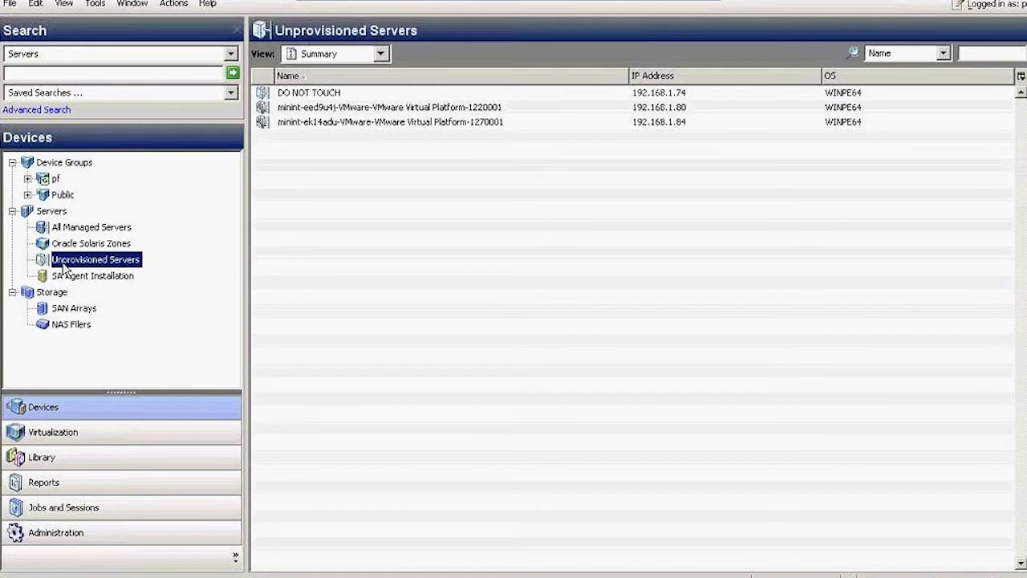
mouse_move(143, 247)
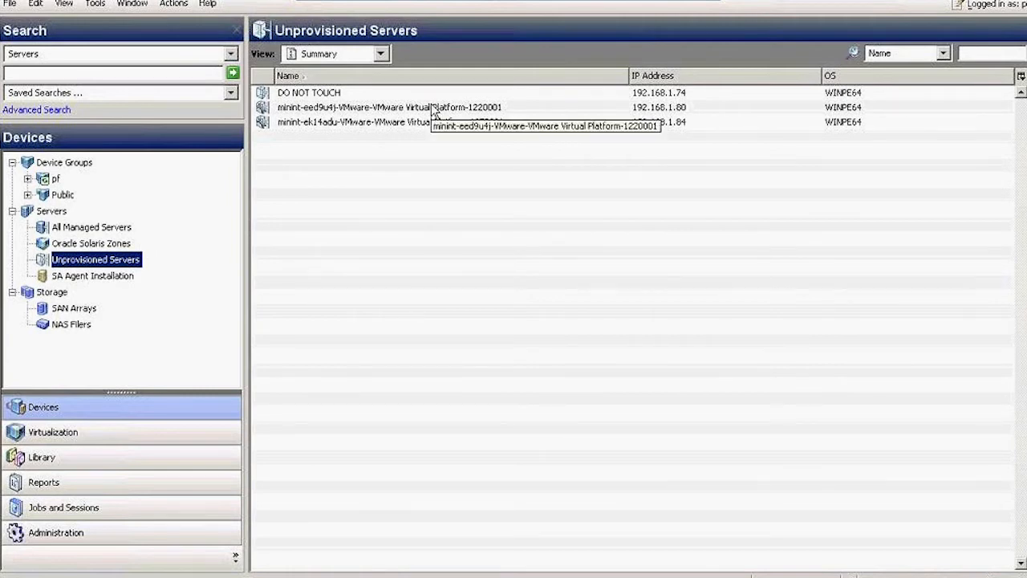
mouse_move(420, 134)
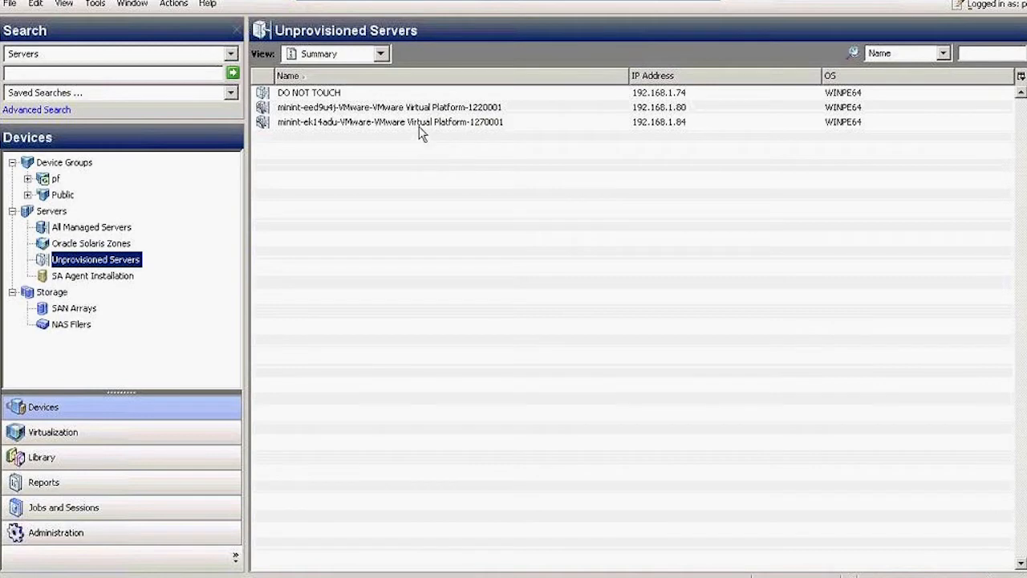
mouse_move(419, 128)
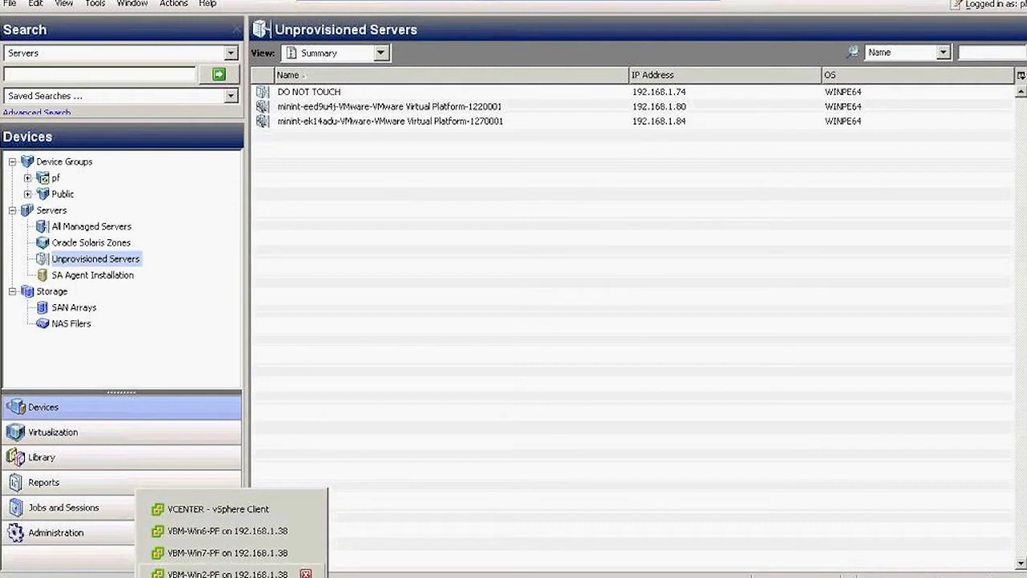
left_click(225, 569)
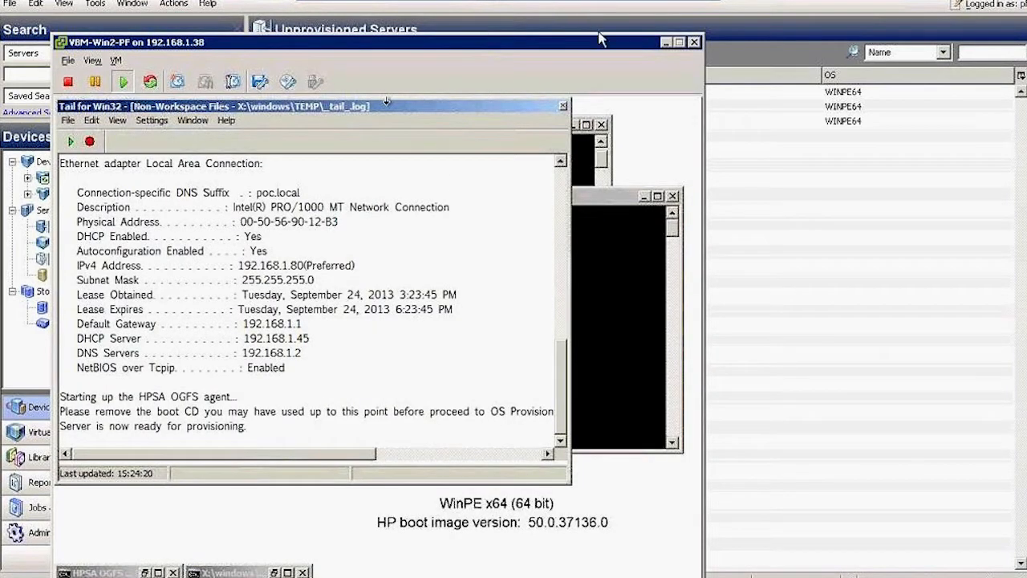
mouse_move(442, 505)
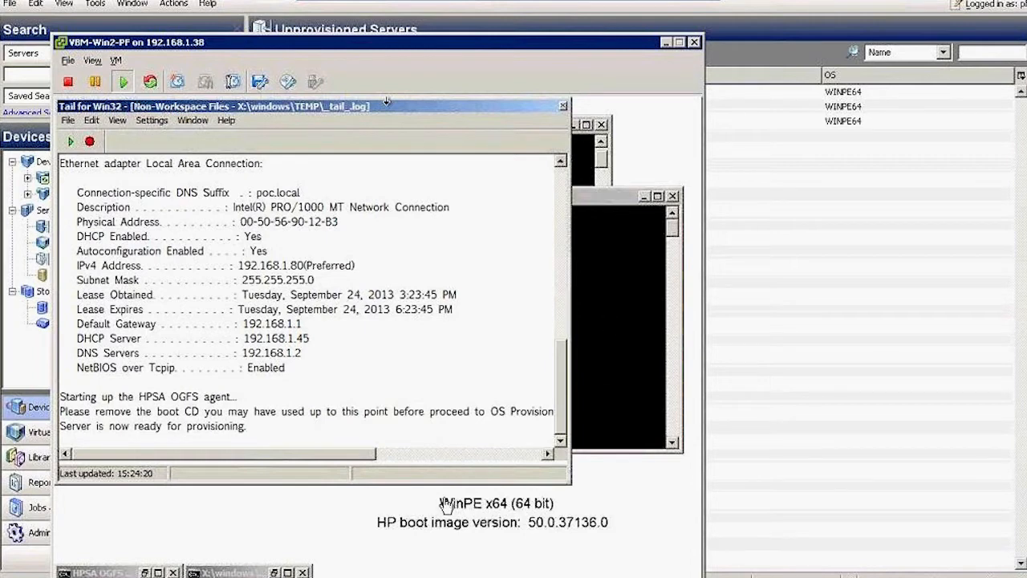
mouse_move(382, 258)
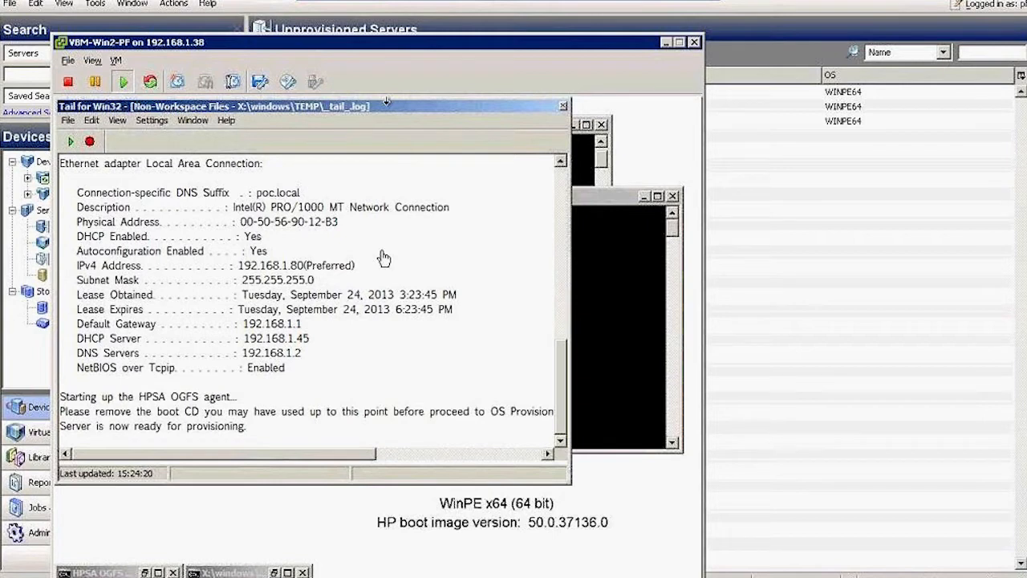
mouse_move(539, 154)
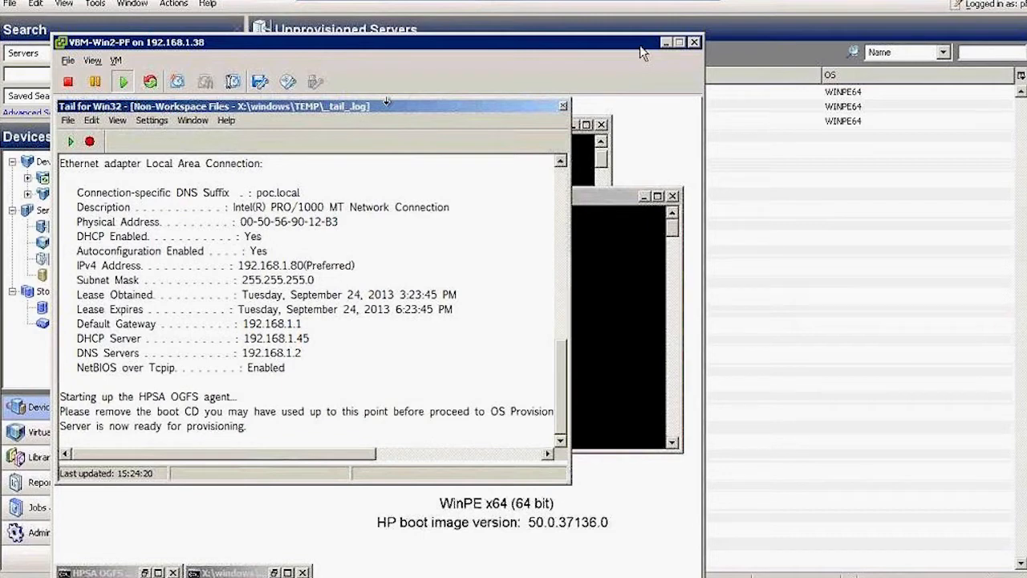
mouse_move(666, 47)
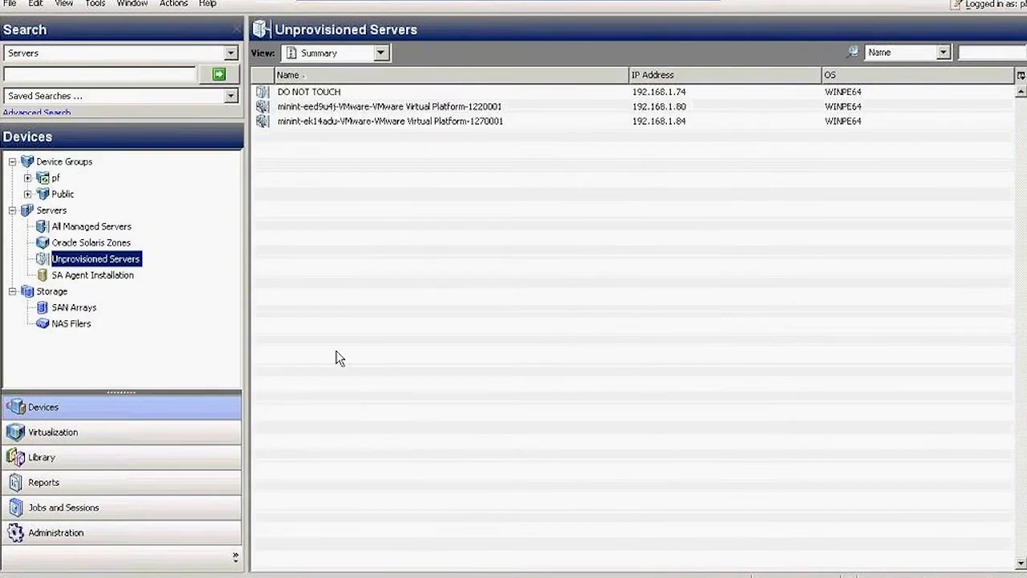
mouse_move(430, 129)
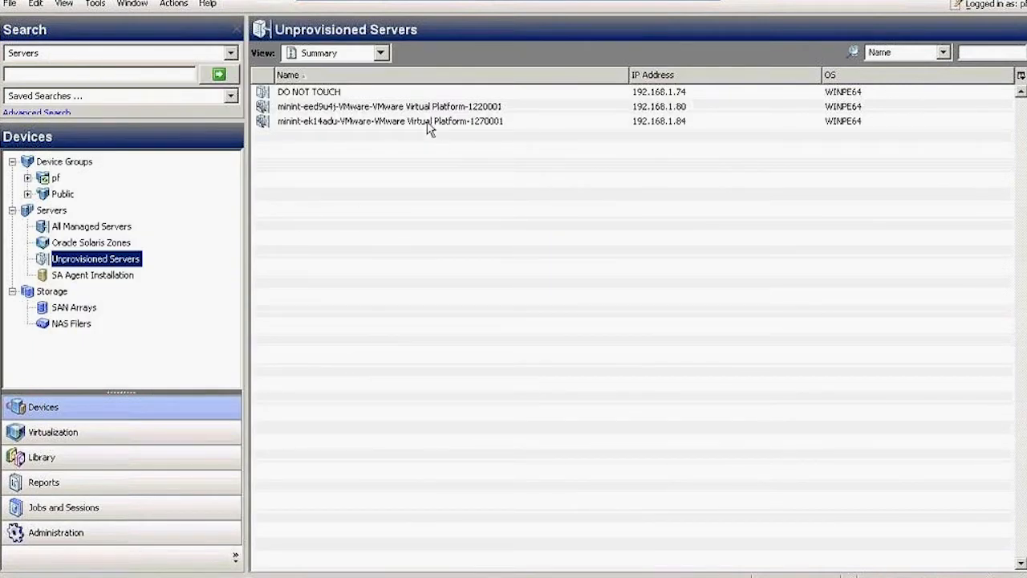
Start Run OS Build Plan for the unprovisioned server at 192.168.1.80.
right_click(396, 106)
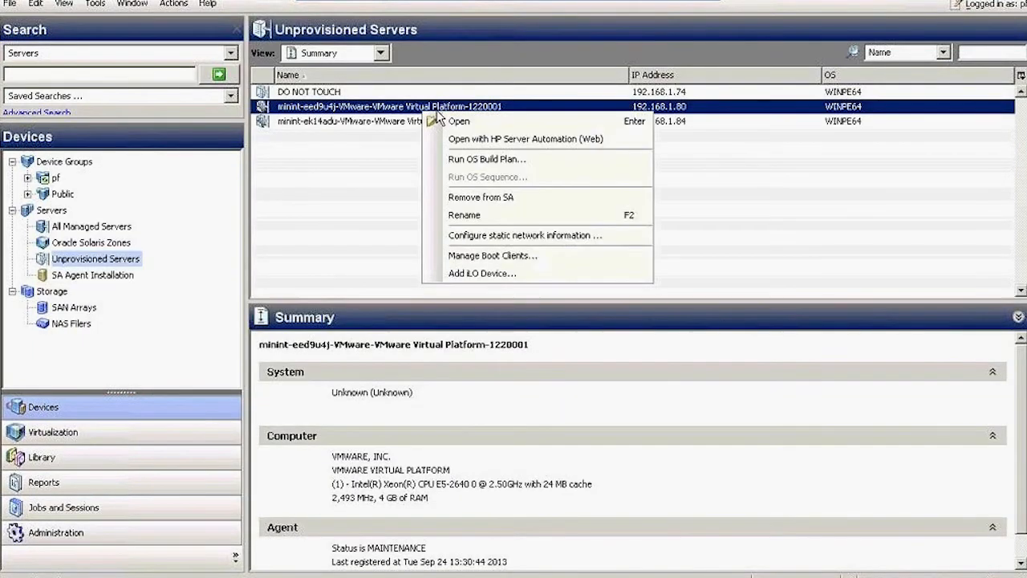
left_click(481, 159)
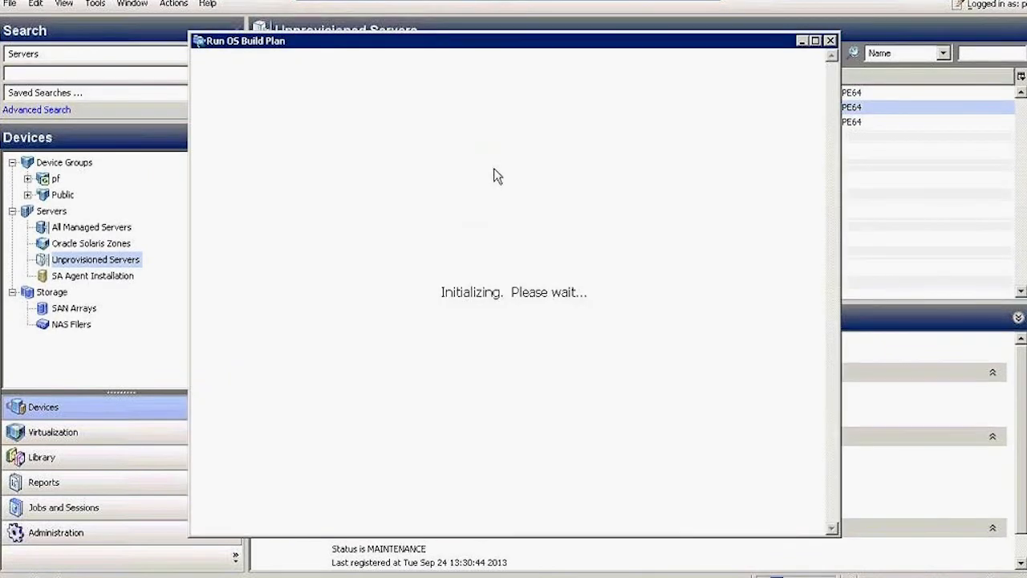
mouse_move(509, 182)
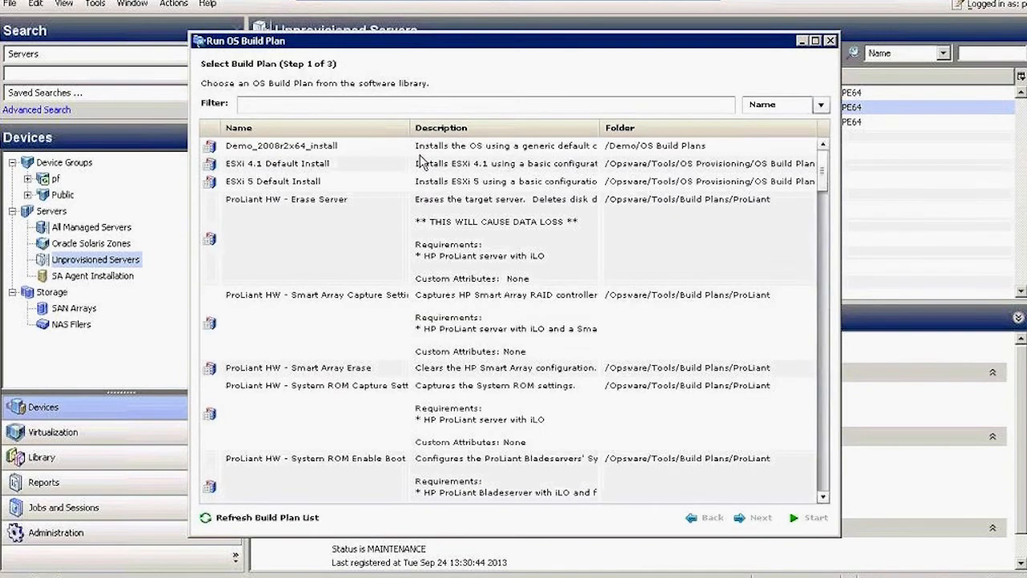
mouse_move(413, 150)
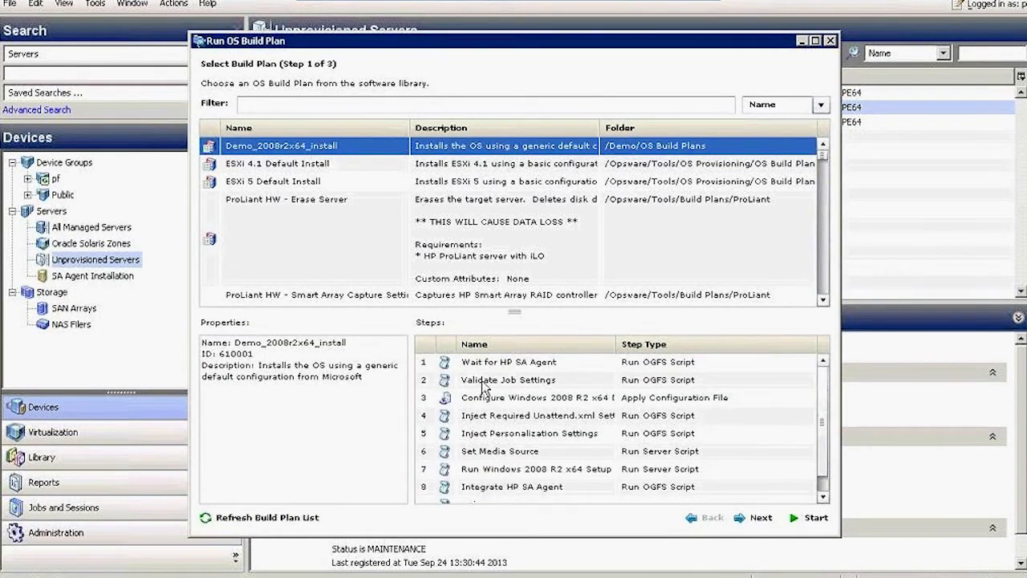
Start the Demo_2008r2x64_install job on 192.168.1.80, check its detailed status, and close the progress window.
left_click(814, 516)
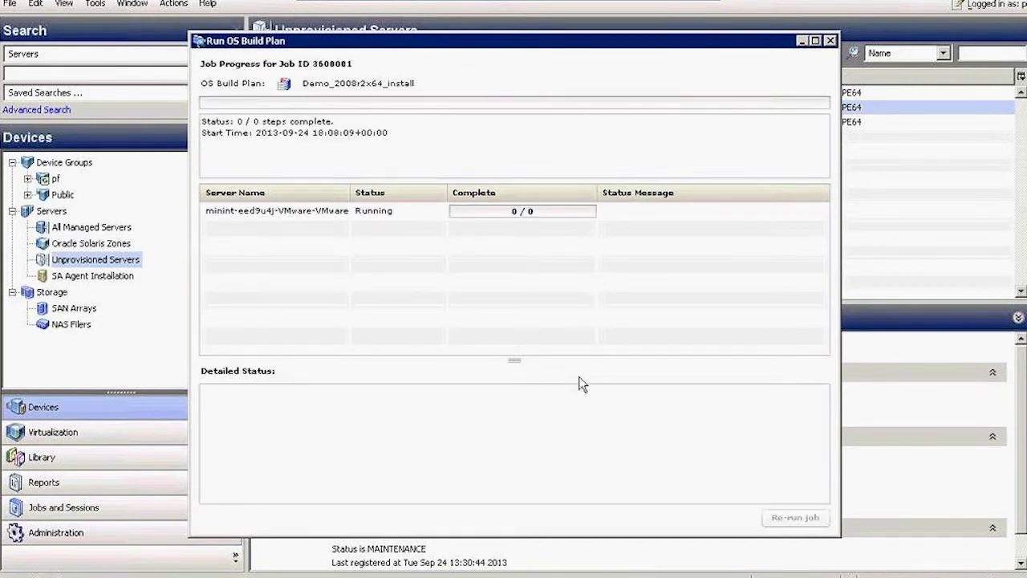
mouse_move(464, 242)
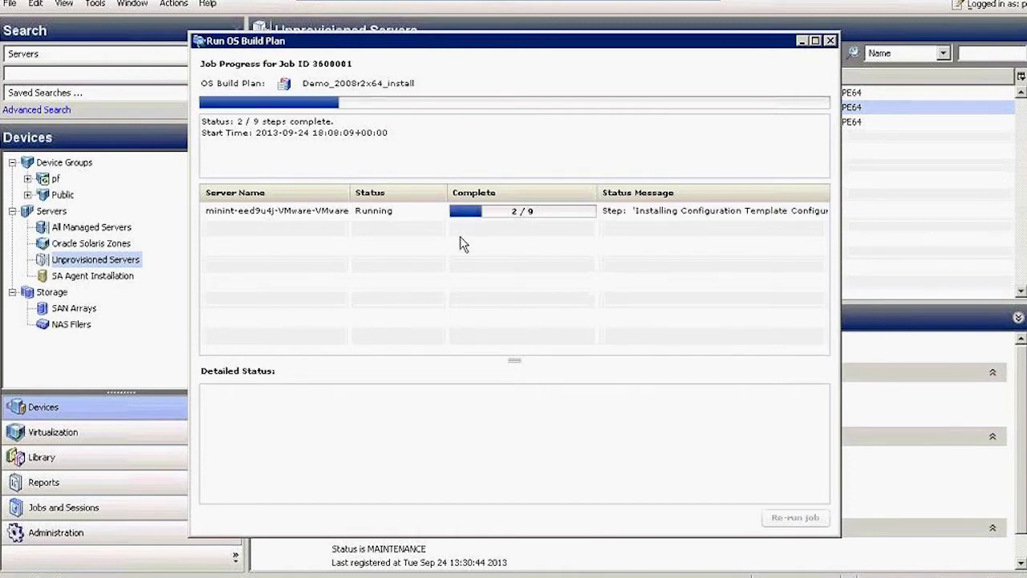
left_click(276, 210)
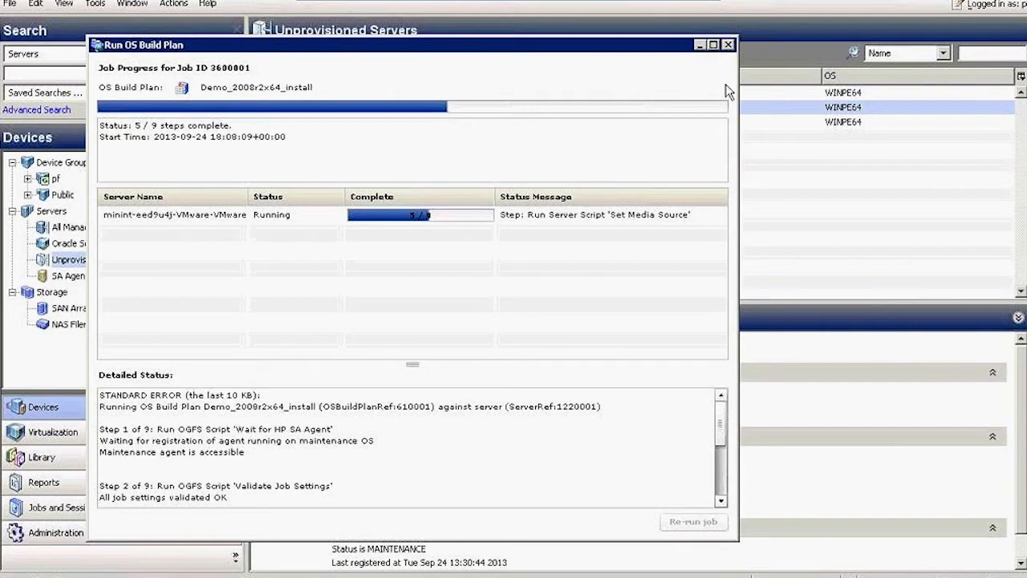
left_click(725, 45)
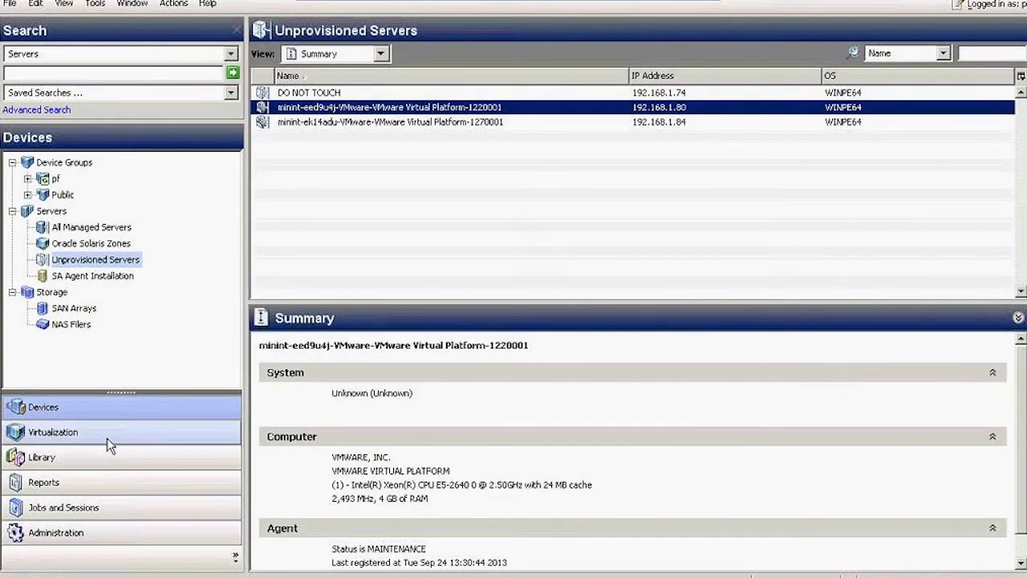
In Virtualization under vCenter.poc.local CSA, start creating a new VM in the Cloud cluster.
left_click(53, 432)
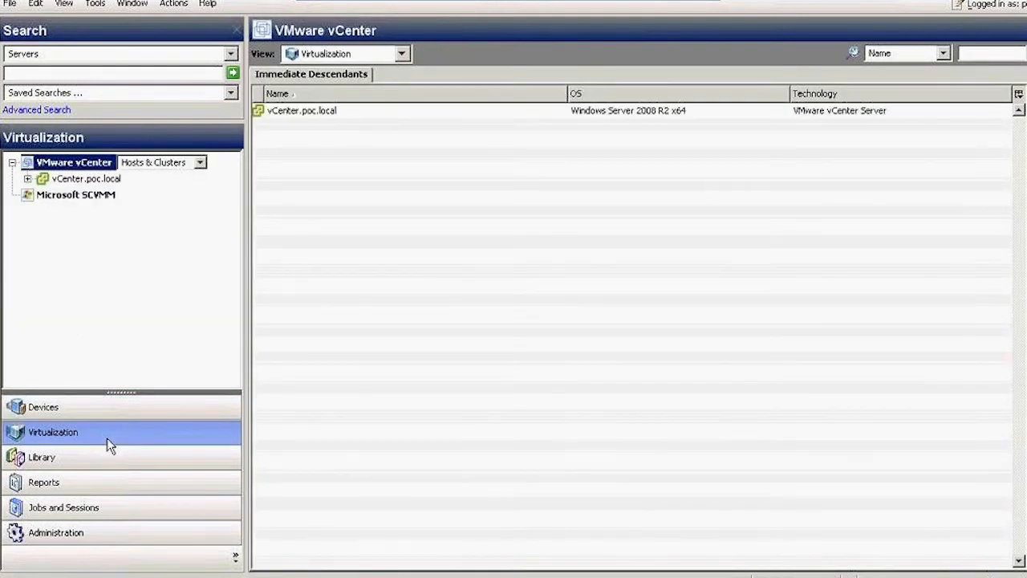
left_click(85, 178)
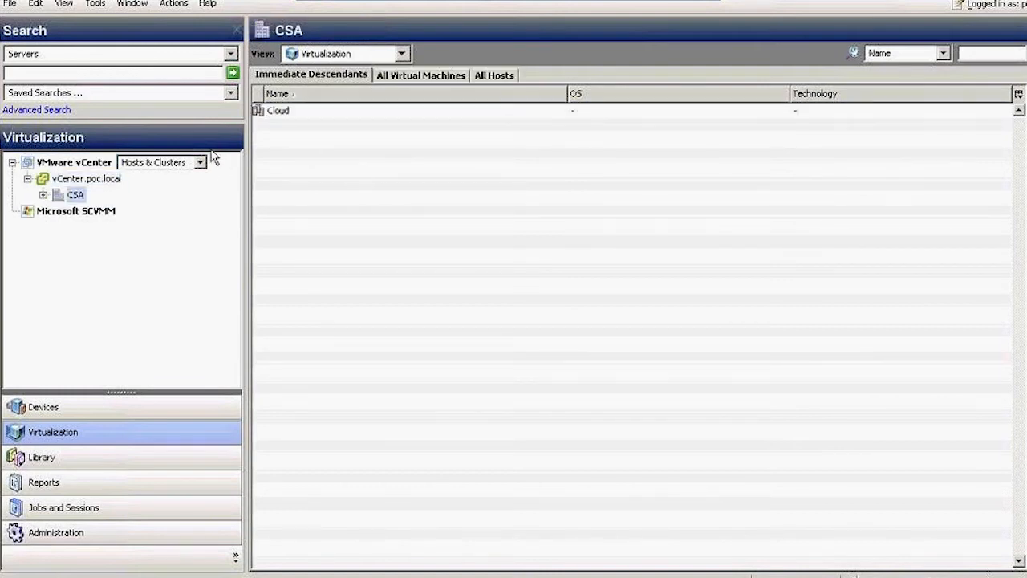
right_click(279, 109)
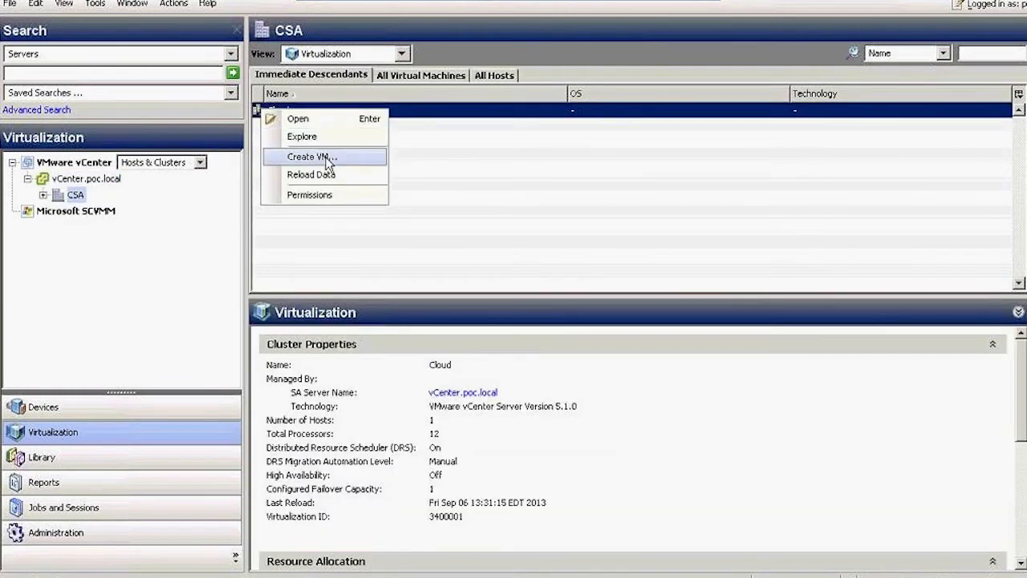
left_click(318, 157)
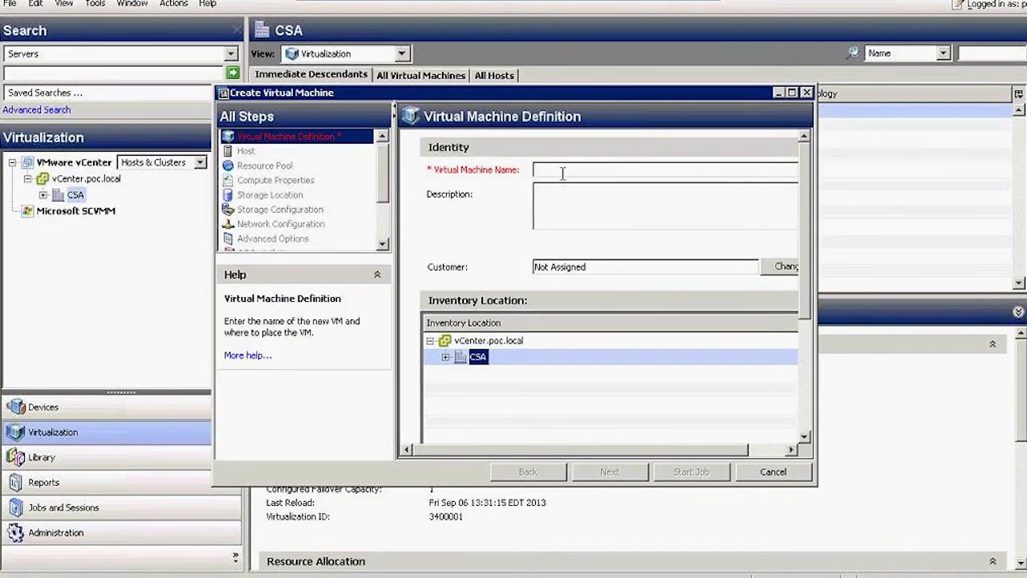
Name the new virtual machine VBM-Win3-PF and continue to host selection.
left_click(545, 170)
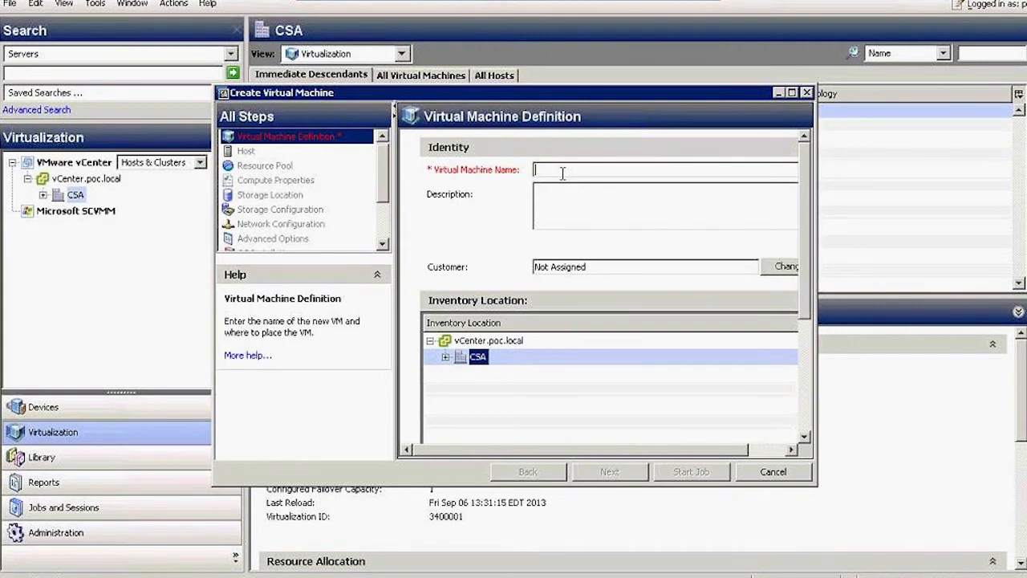
type("VBM")
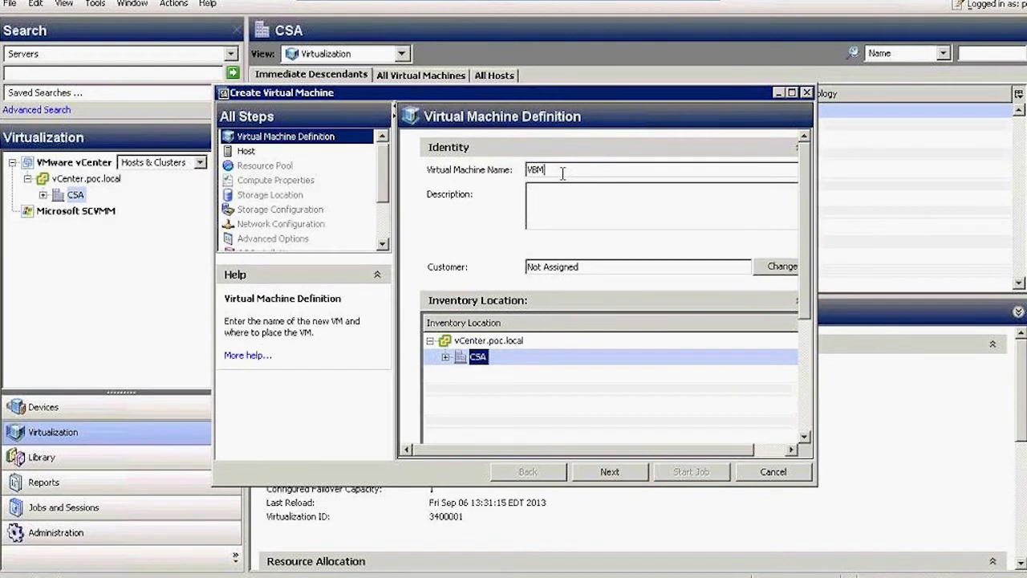
type("-Win8-PF")
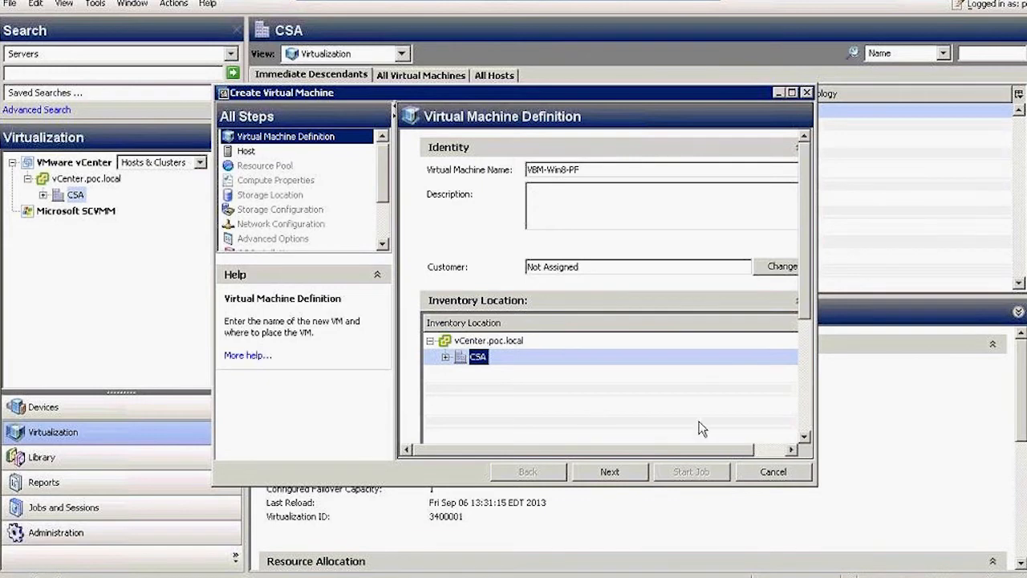
left_click(610, 471)
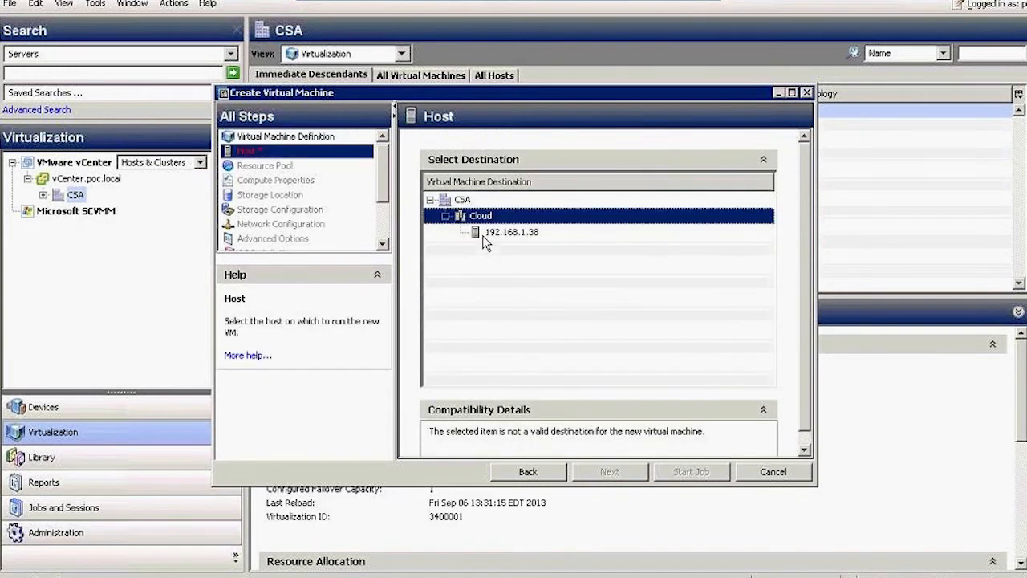
Place the VM on host 192.168.1.38 in the CSA pool with 2 CPUs and Windows Server 2008 R2 (64-bit) guest.
left_click(610, 472)
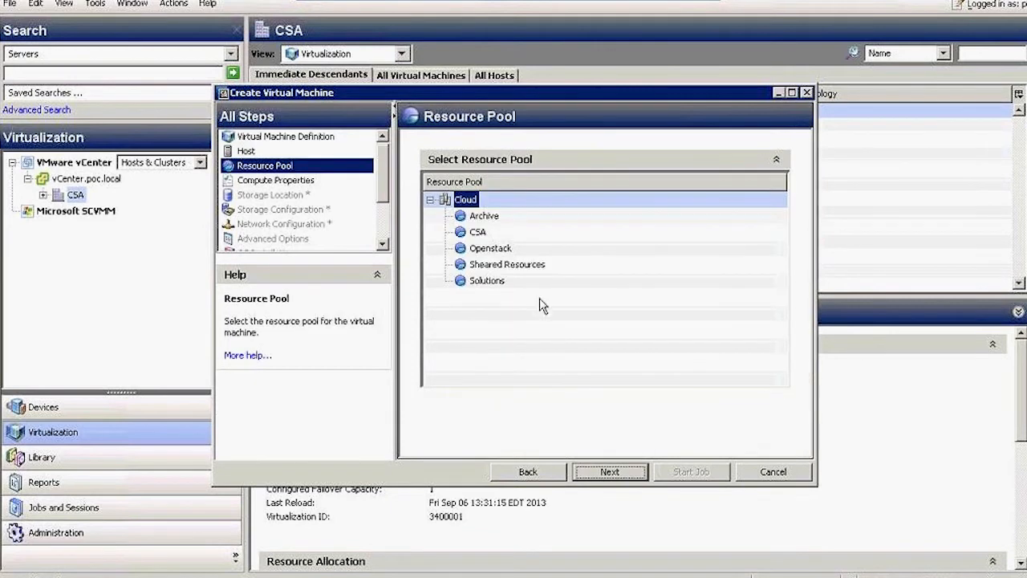
left_click(483, 231)
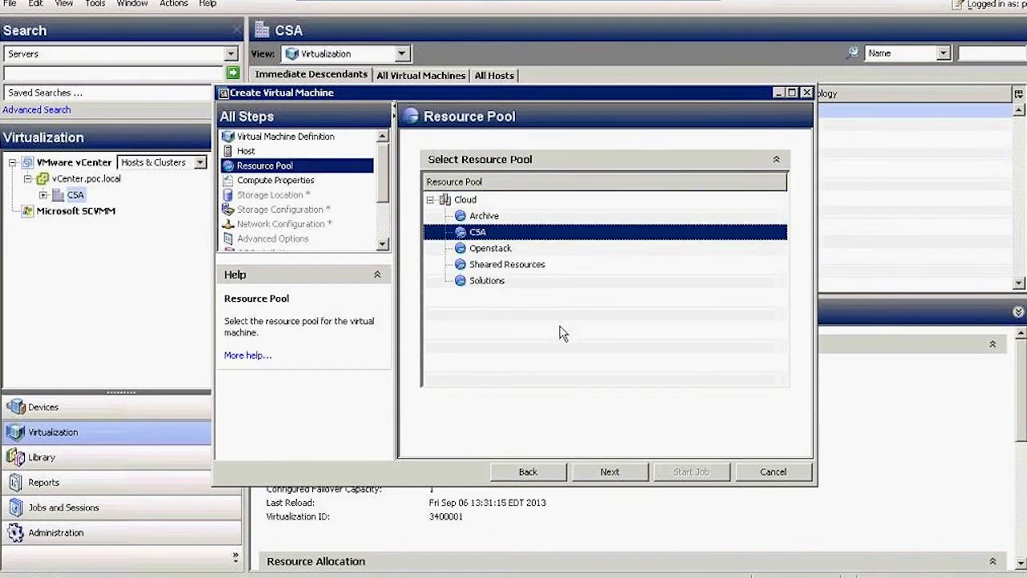
left_click(609, 471)
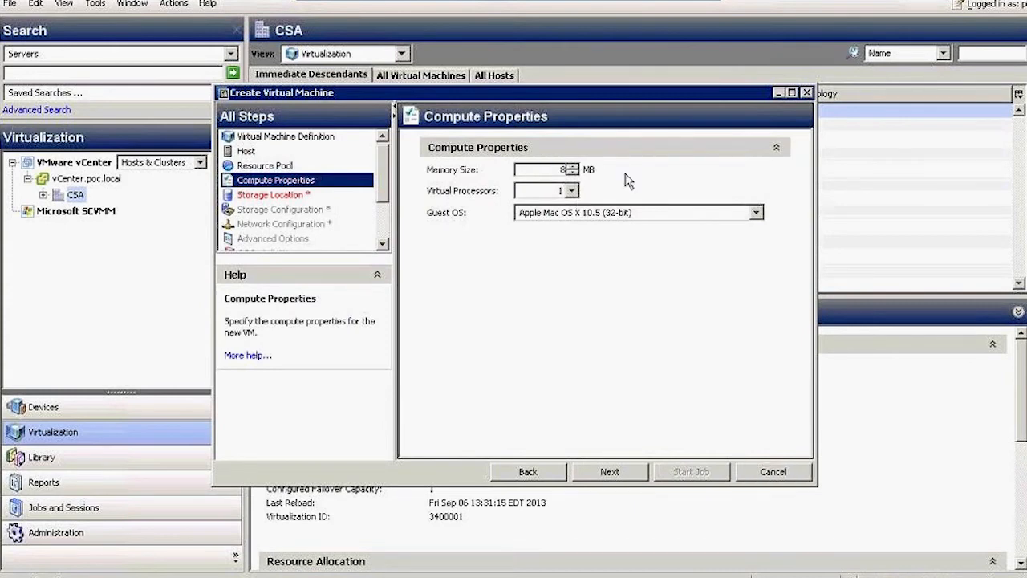
left_click(754, 212)
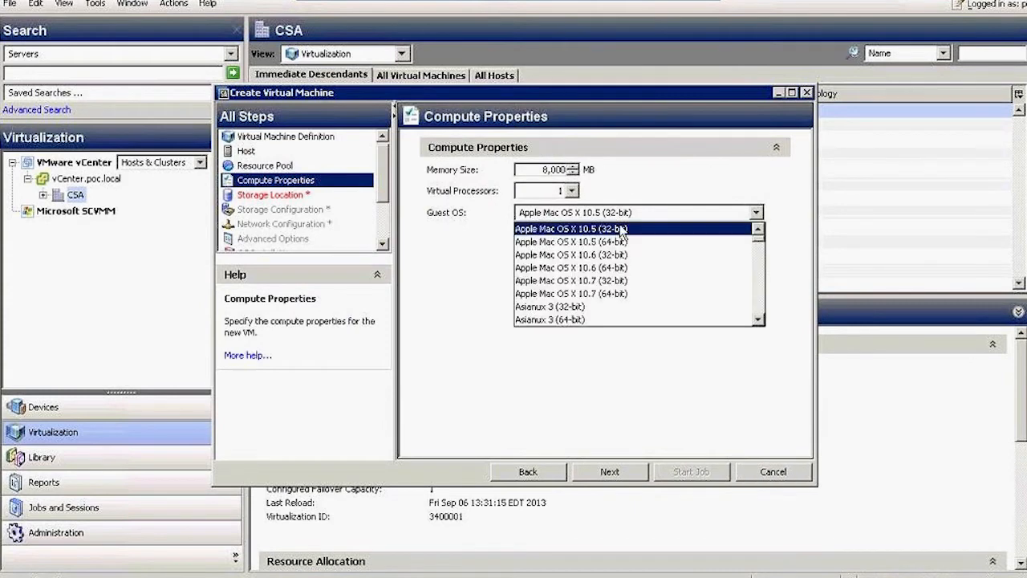
left_click(571, 189)
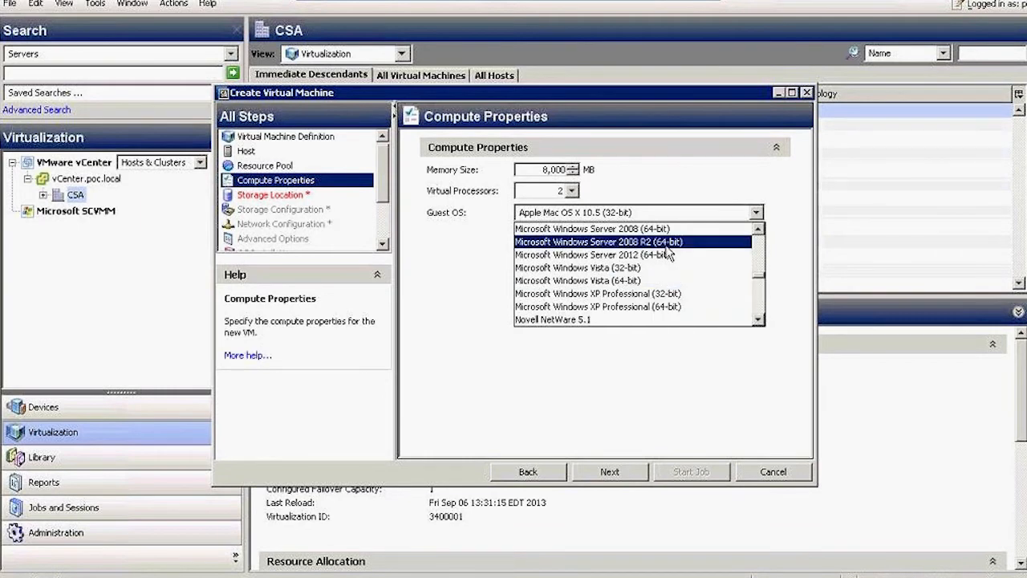
left_click(602, 240)
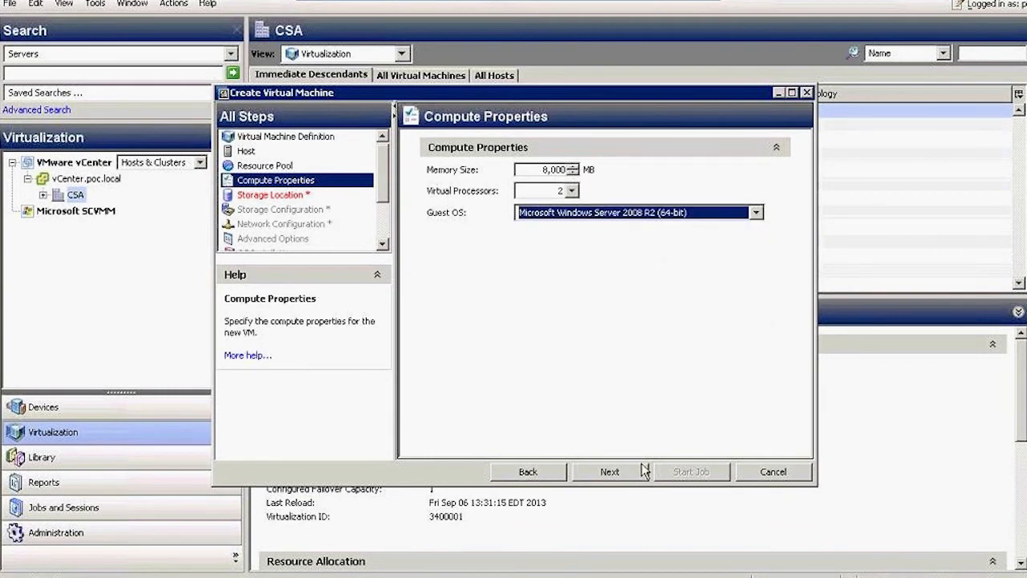
left_click(610, 472)
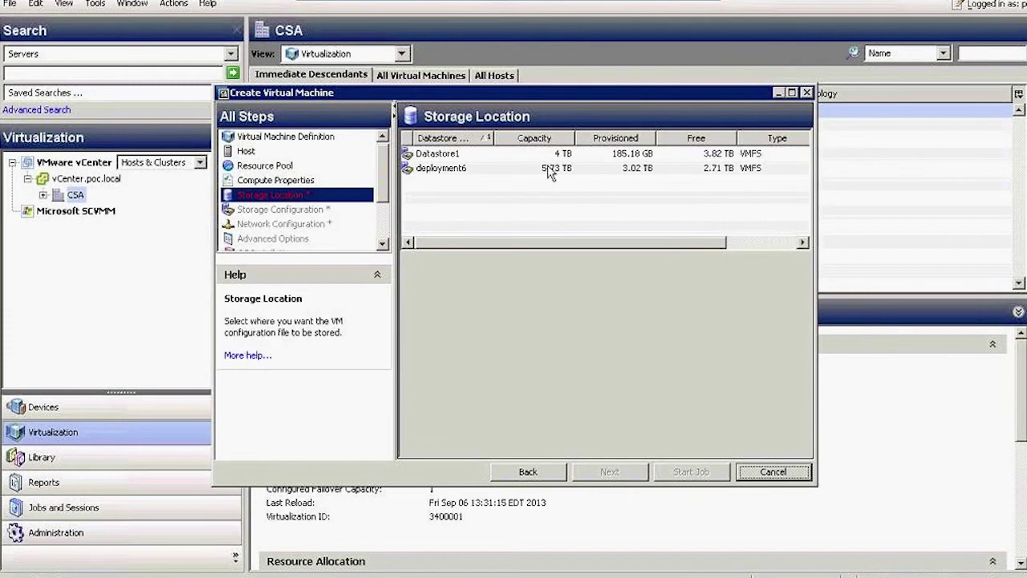
Store the VM on datastore deployment6 with a thick-provisioned disk and a NIC on VM Network.
left_click(282, 208)
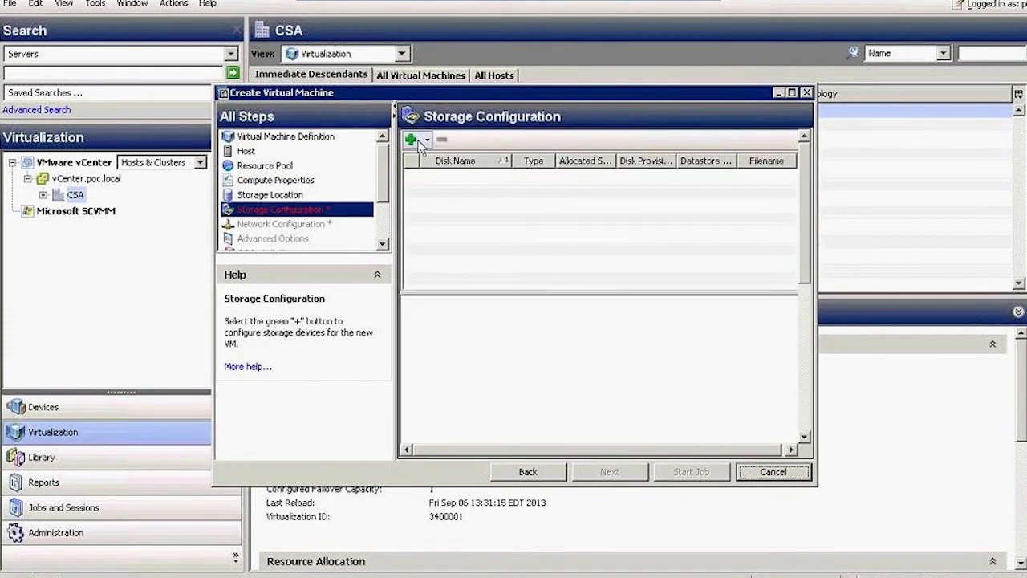
left_click(414, 138)
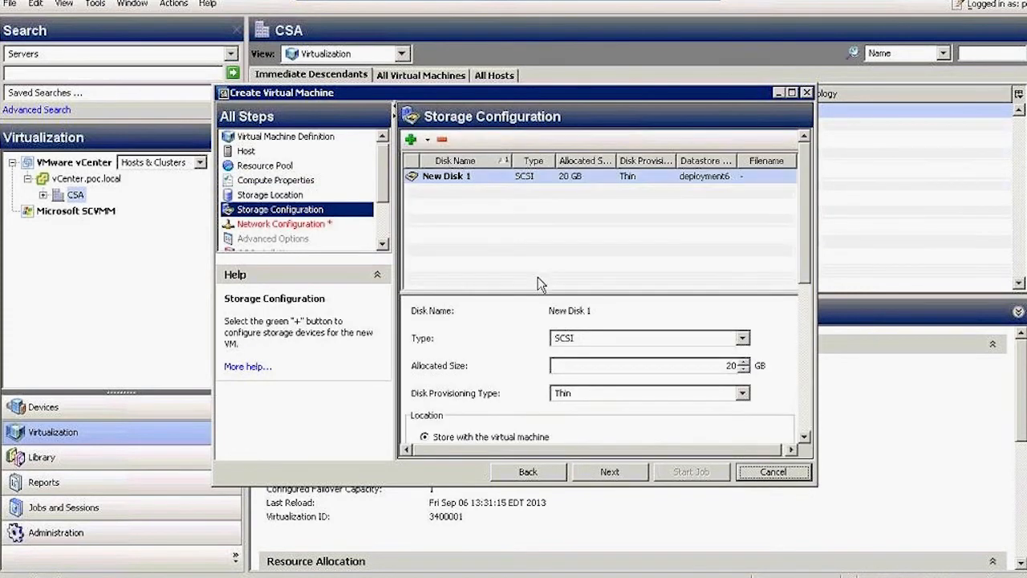
left_click(740, 393)
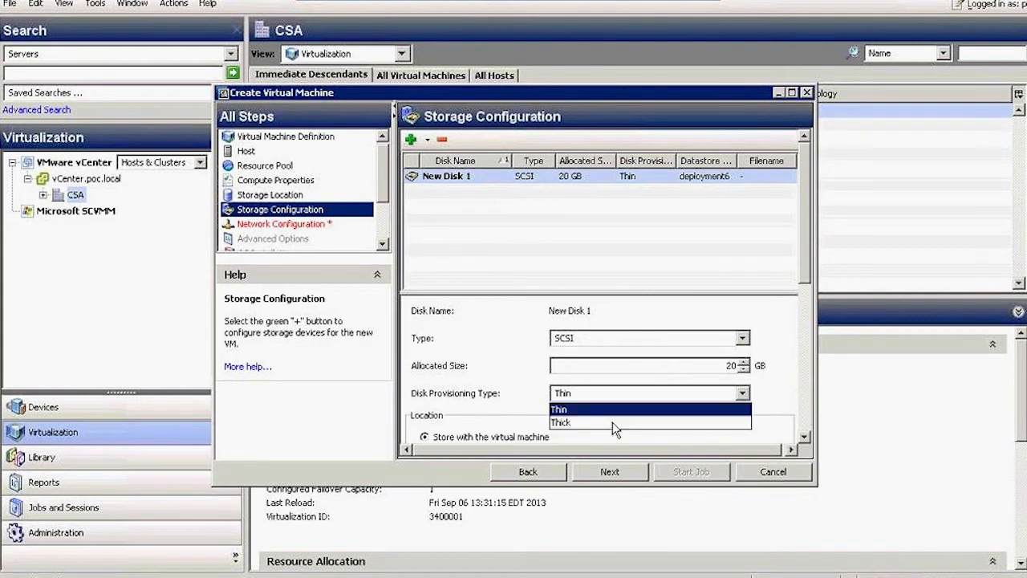
left_click(560, 422)
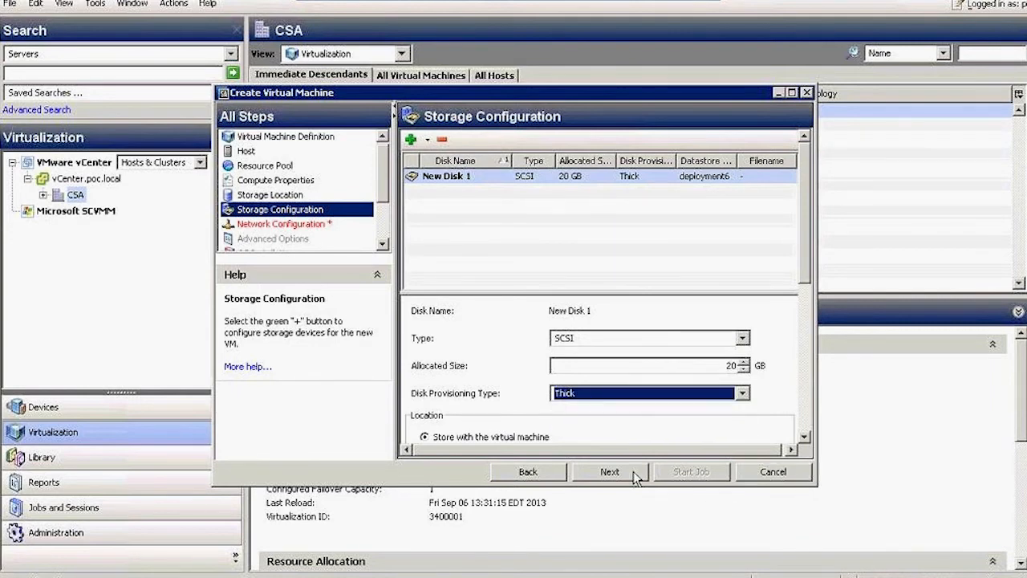
left_click(609, 471)
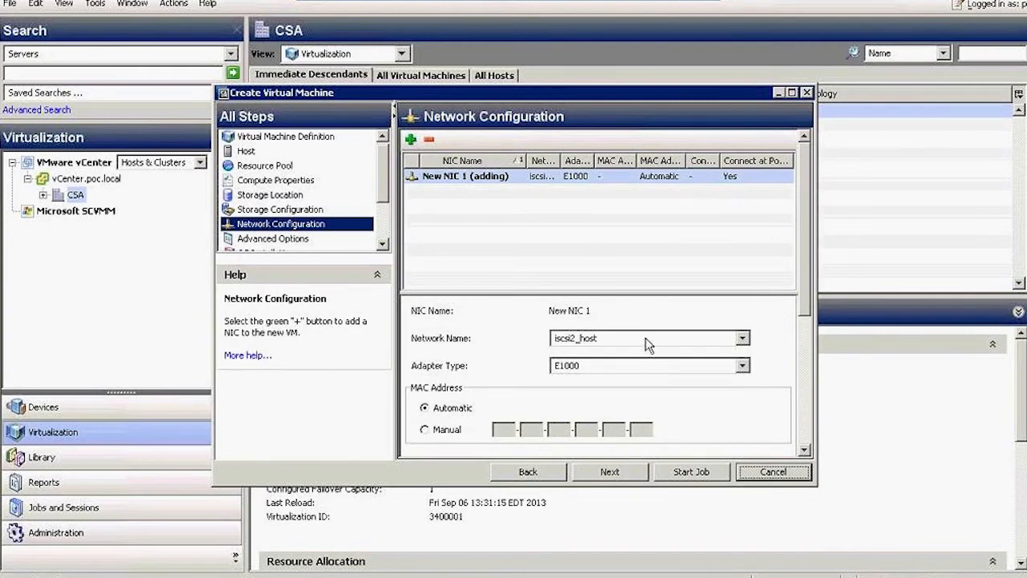
left_click(742, 337)
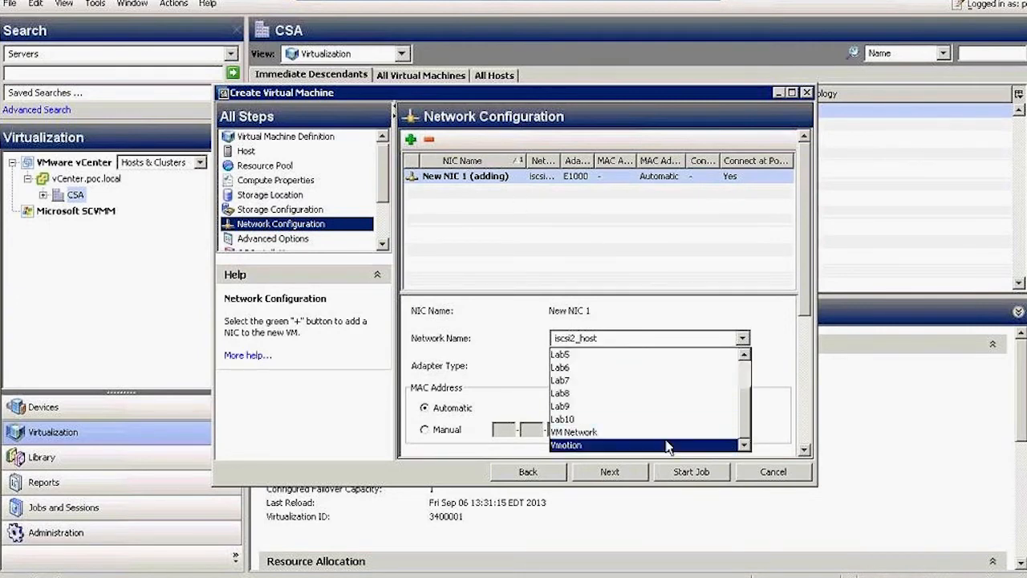
left_click(574, 432)
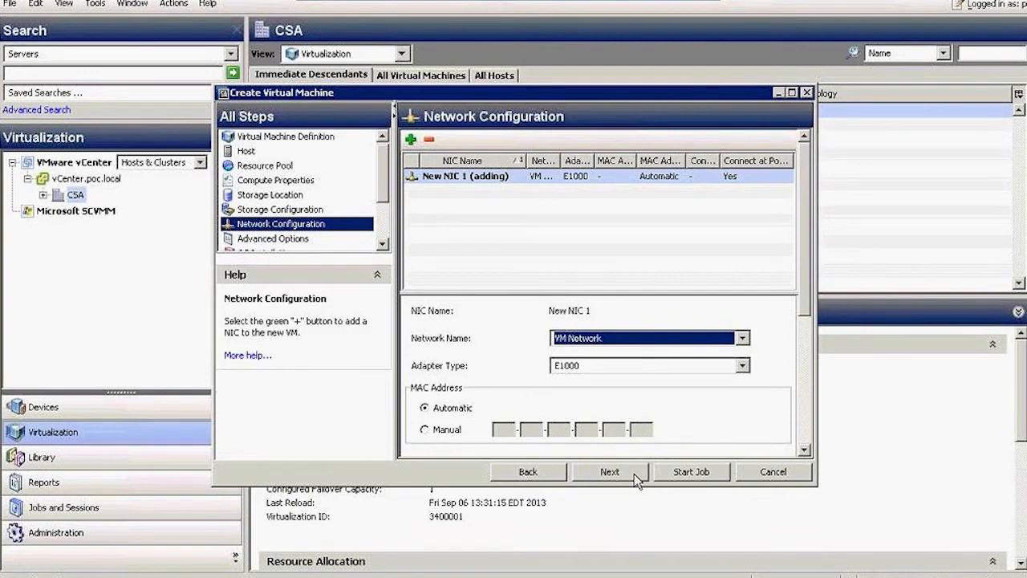
left_click(609, 472)
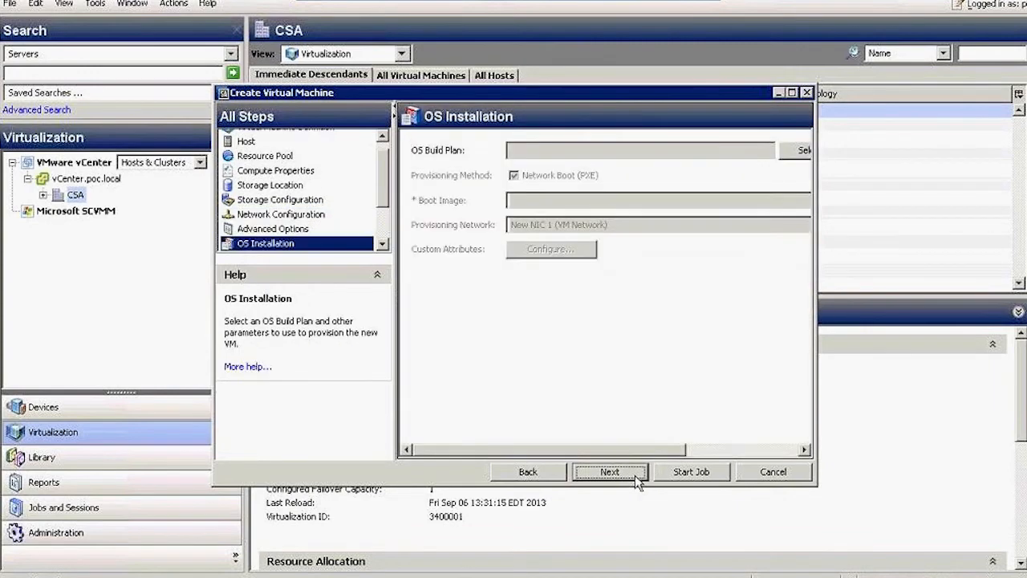
Assign the Demo_2008r2x64_install build plan with winpe64-ogfs boot image and continue to the Preview.
left_click(801, 151)
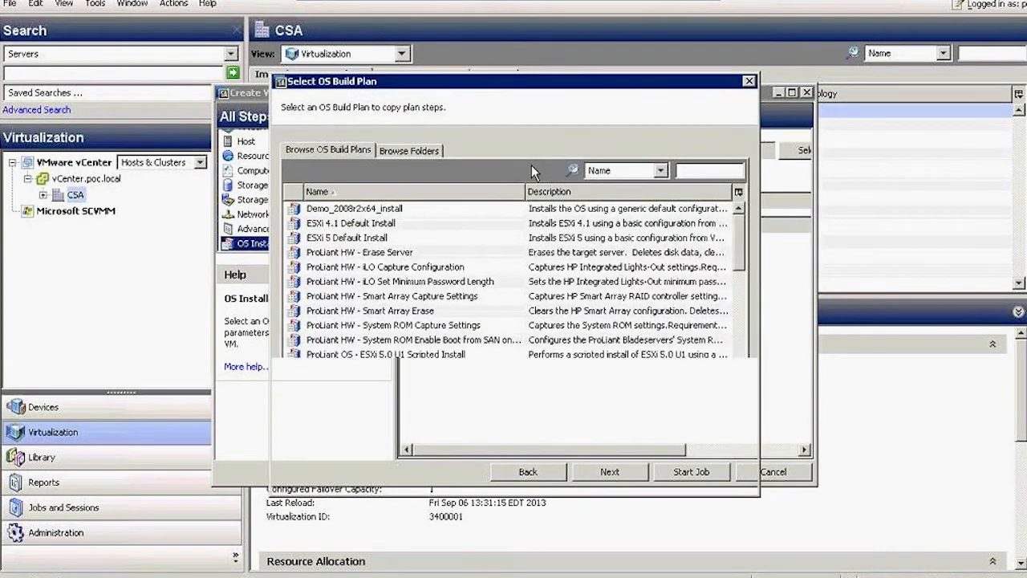
left_click(353, 221)
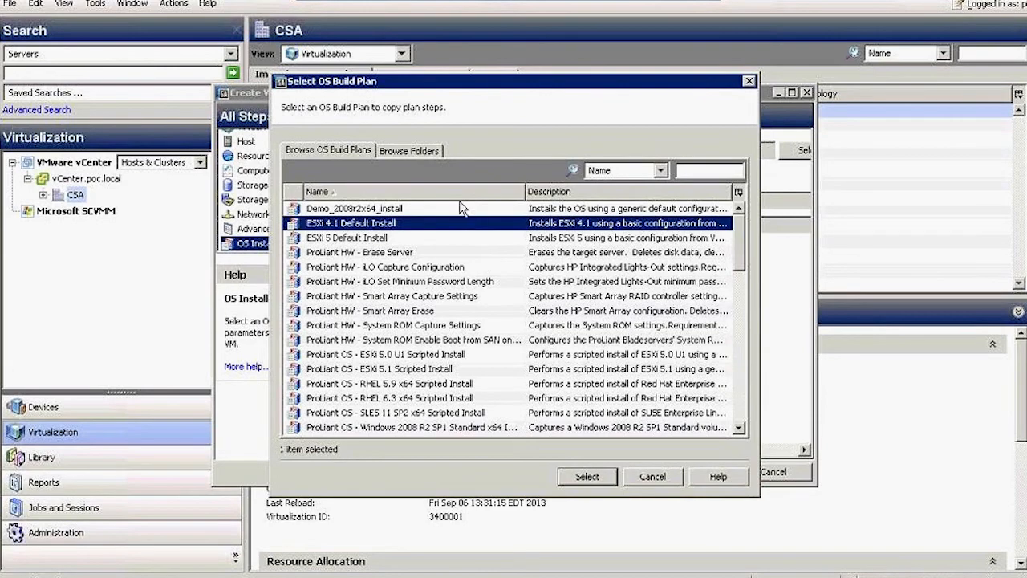
scroll("down", 3)
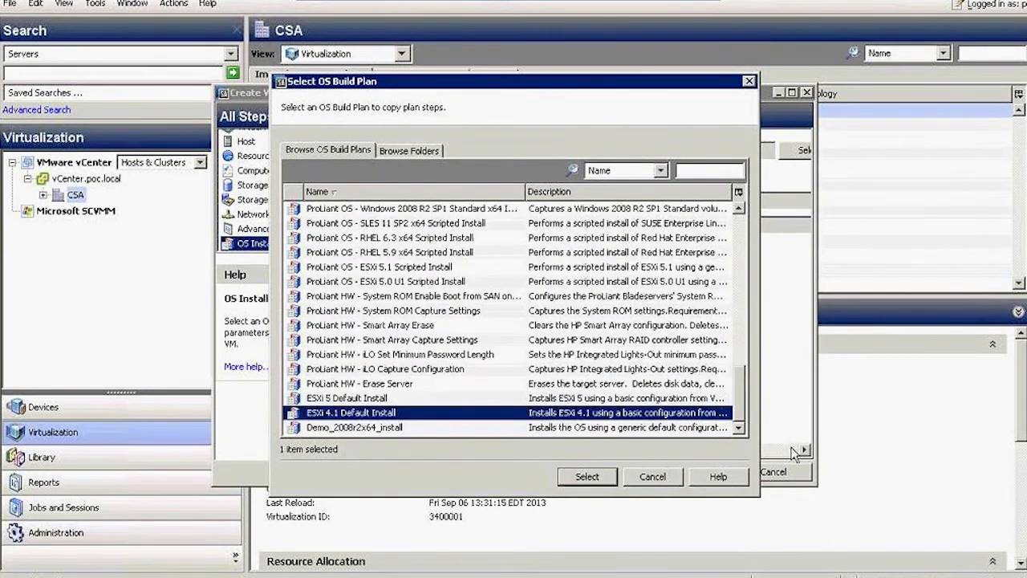
left_click(587, 477)
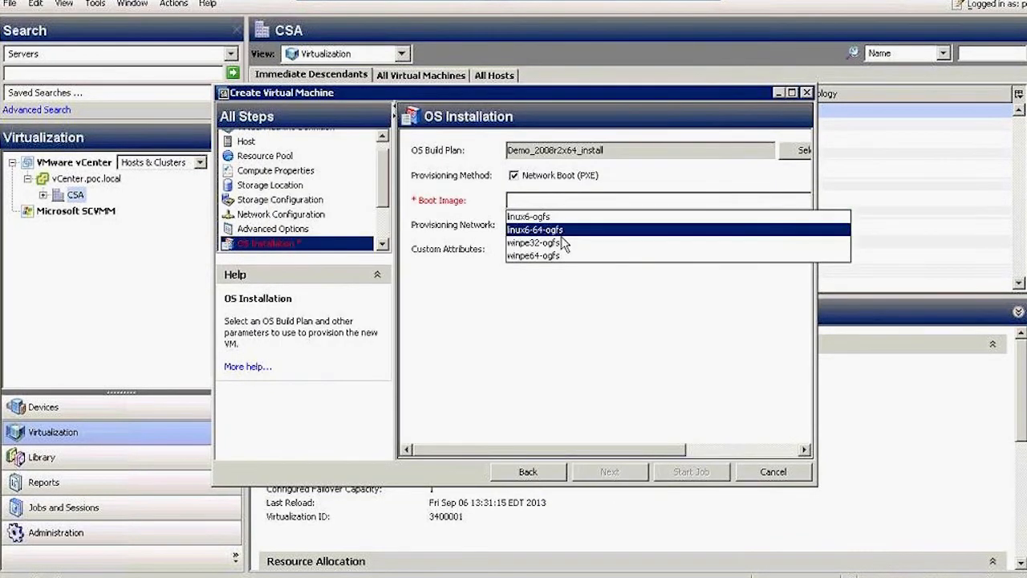
left_click(538, 256)
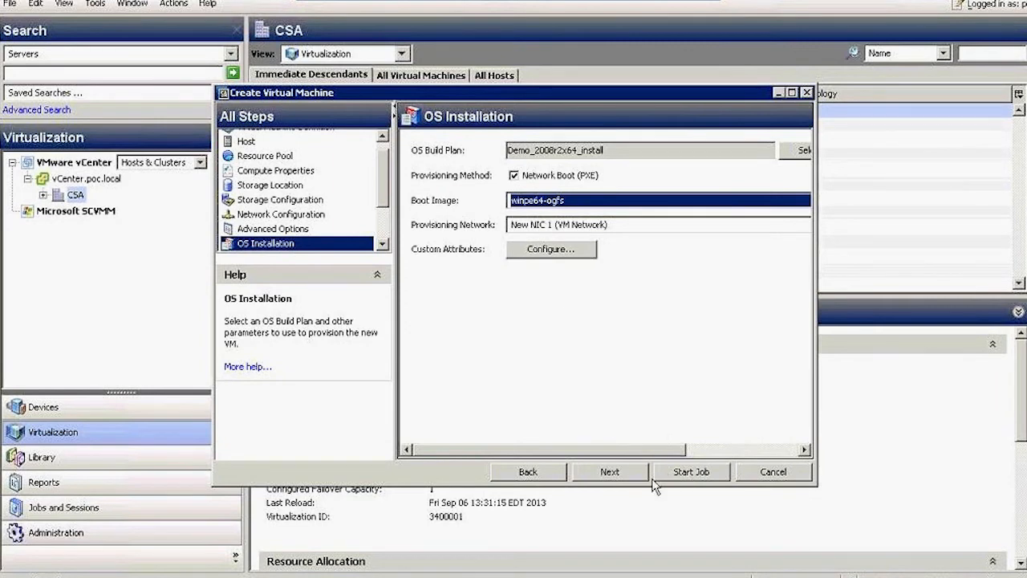
left_click(610, 471)
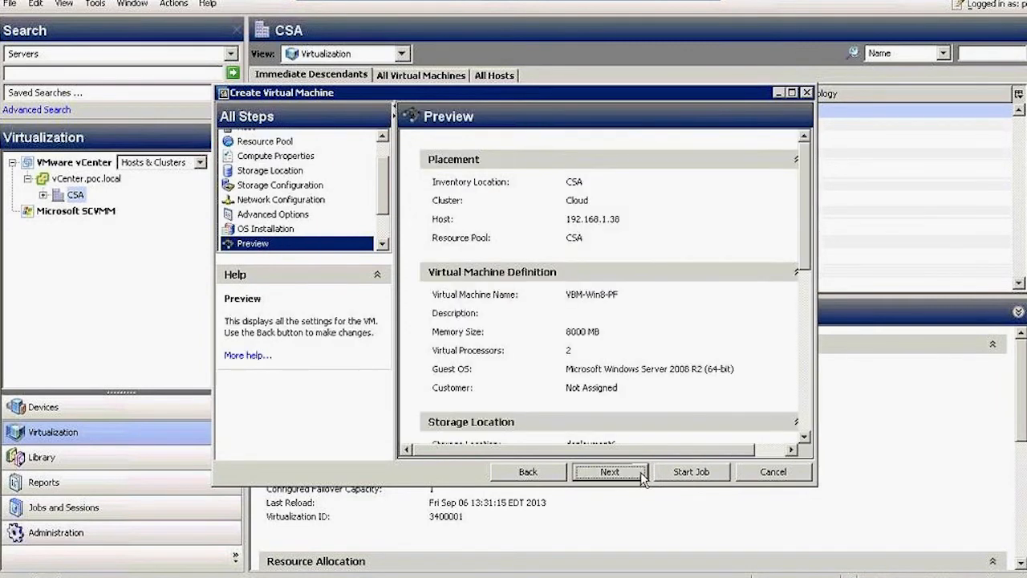
left_click(609, 472)
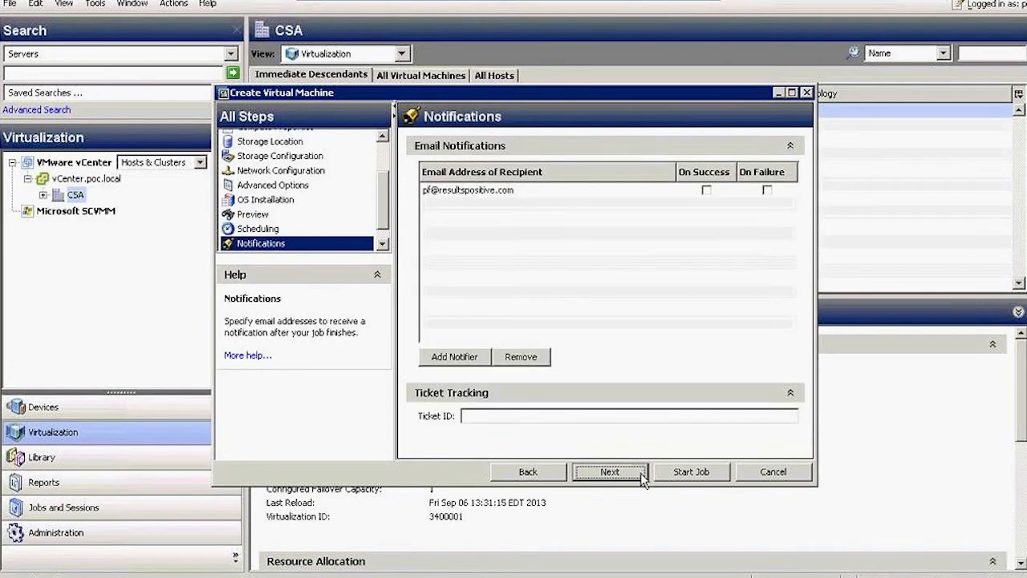
left_click(706, 189)
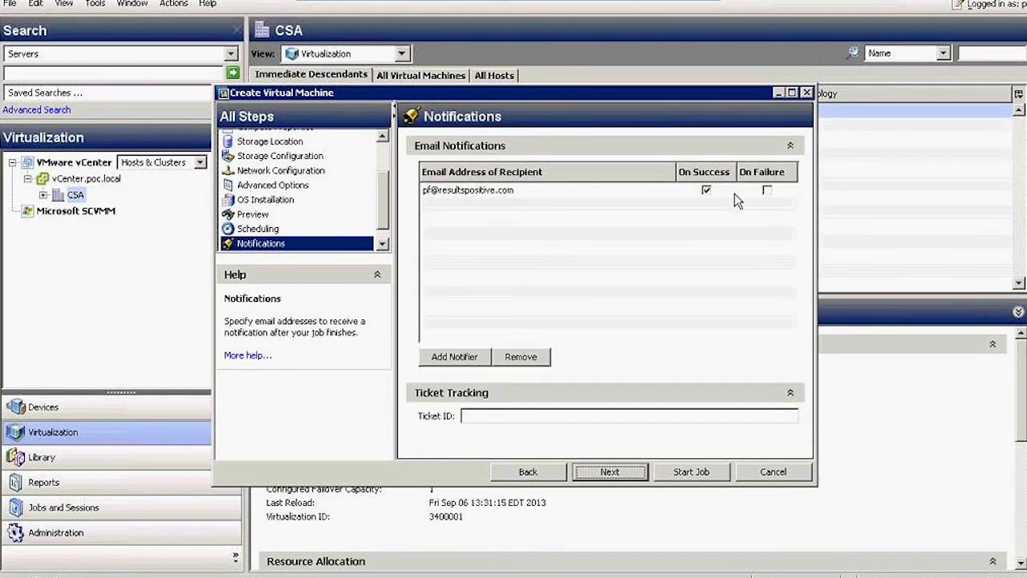
left_click(609, 472)
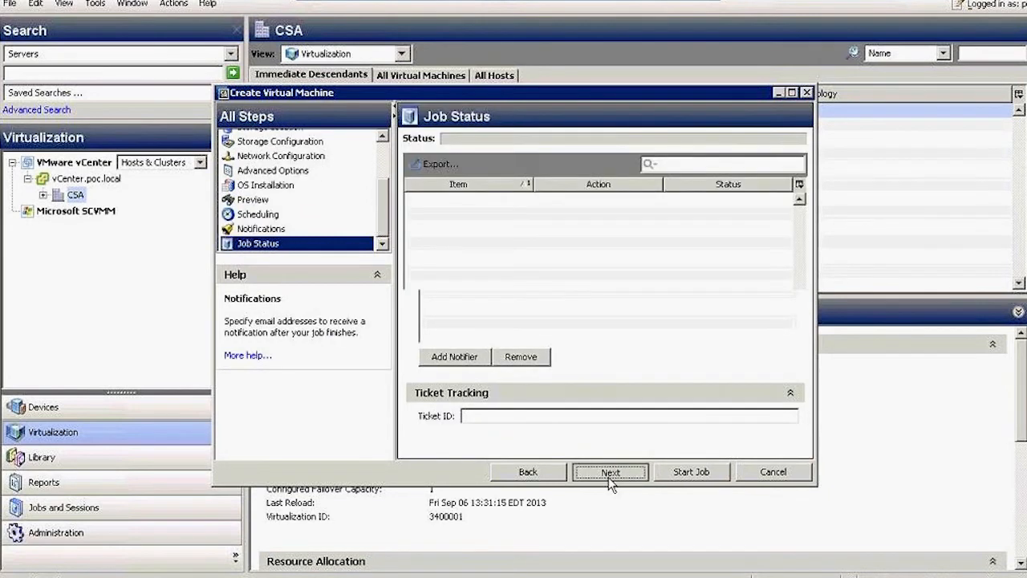
left_click(609, 472)
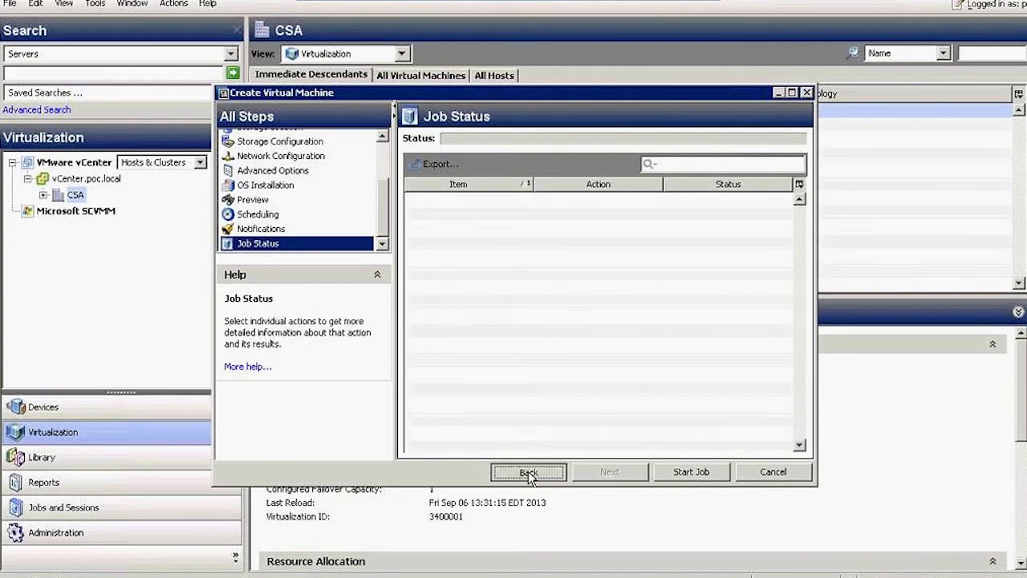
left_click(528, 472)
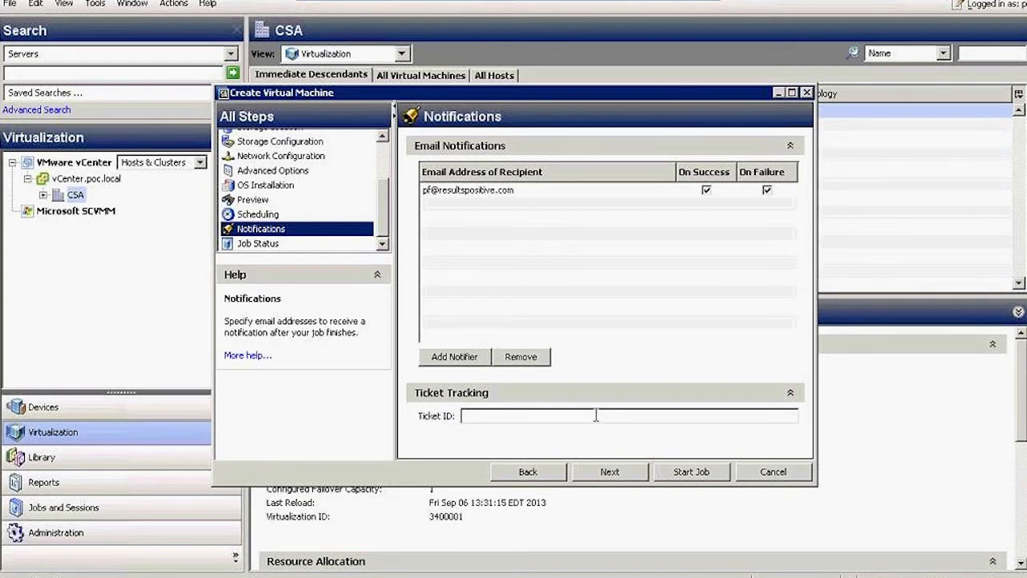
mouse_move(623, 490)
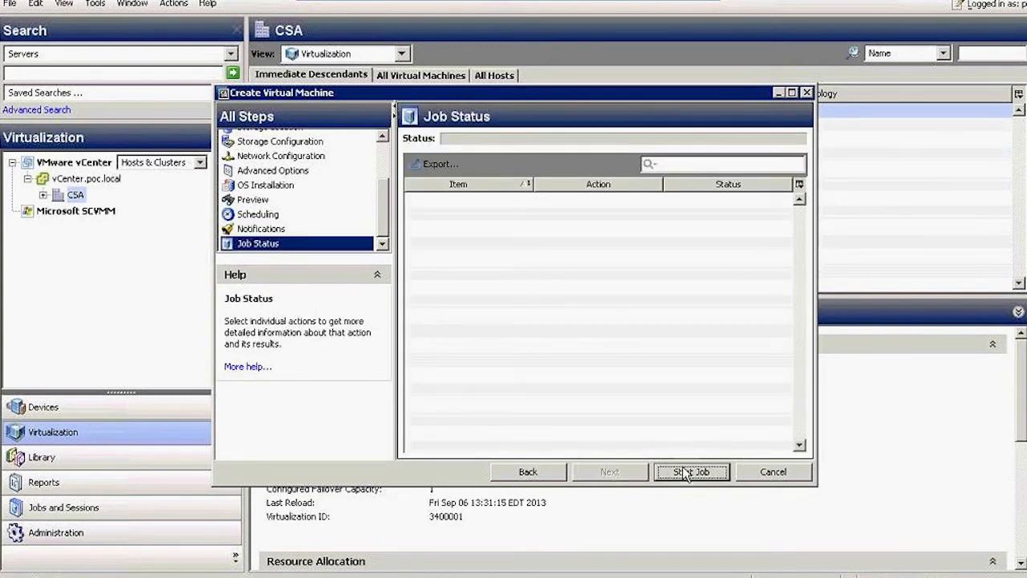
Start the VM creation job, view the running OS build plan's progress, and close that window.
left_click(691, 472)
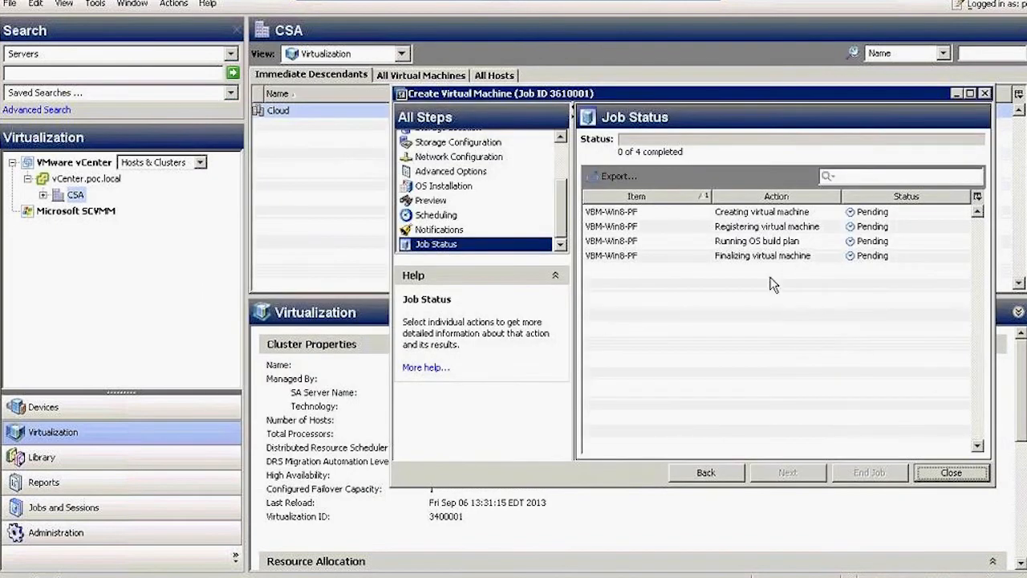
mouse_move(767, 285)
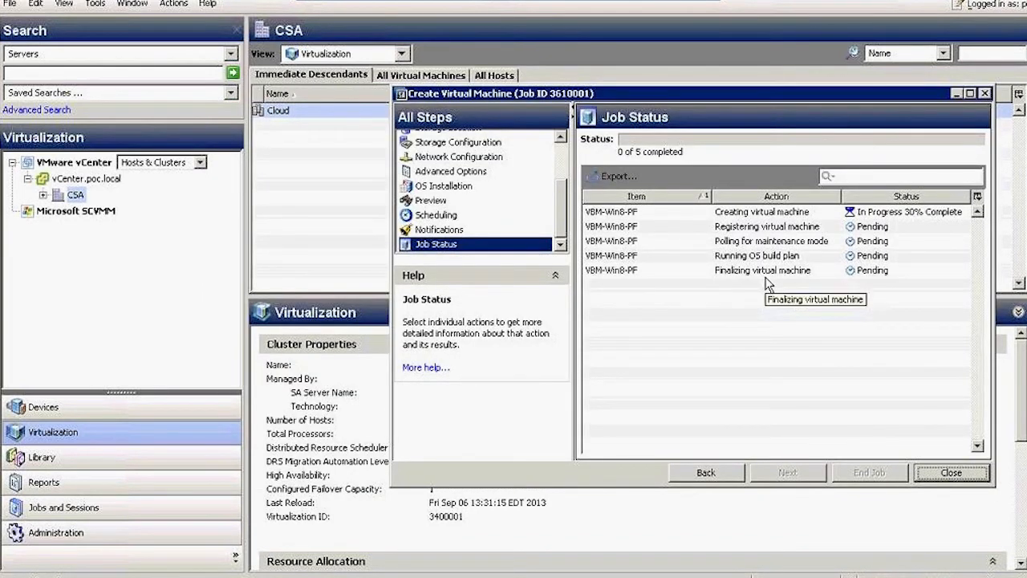
left_click(953, 472)
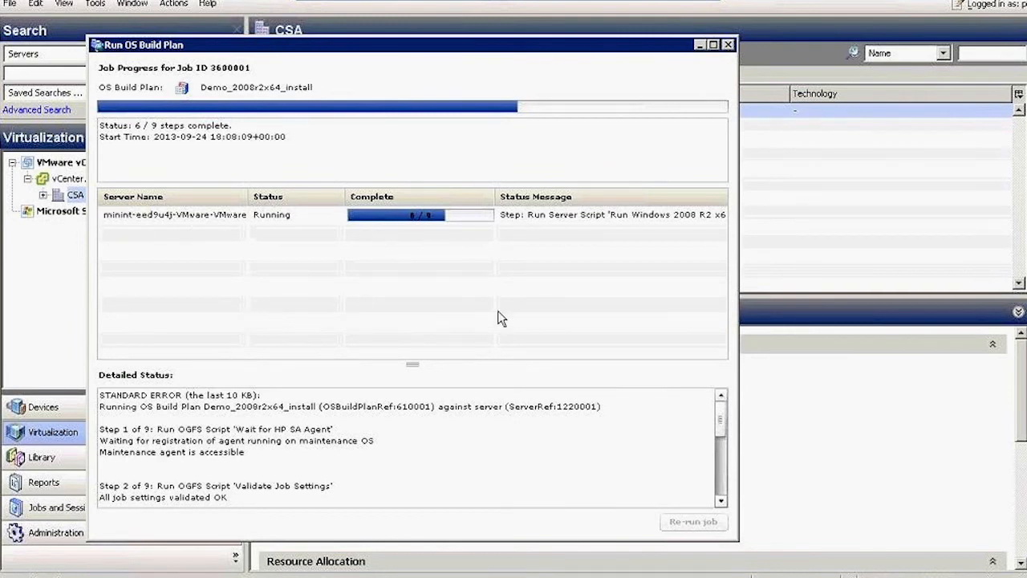
mouse_move(505, 317)
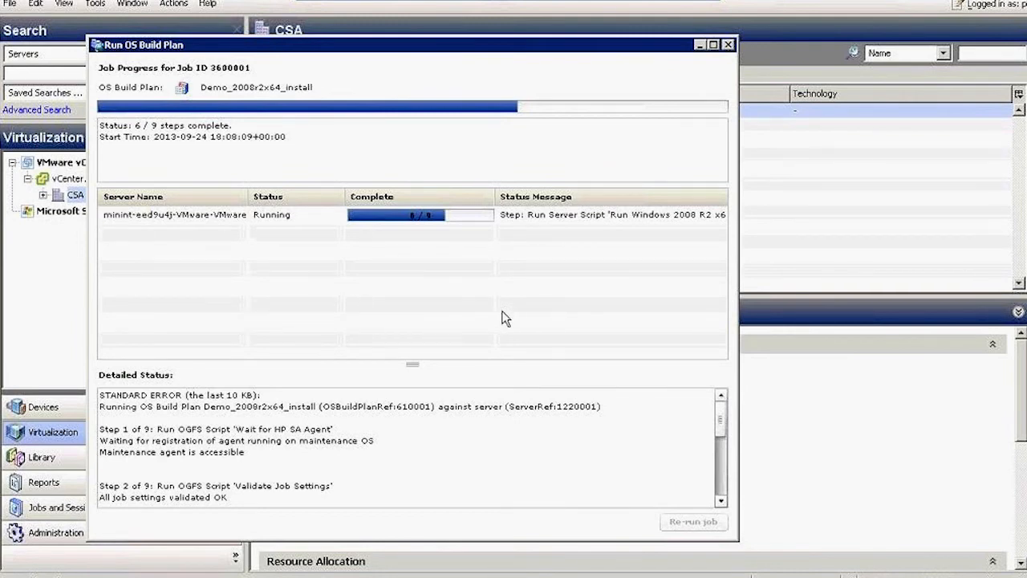
left_click(725, 47)
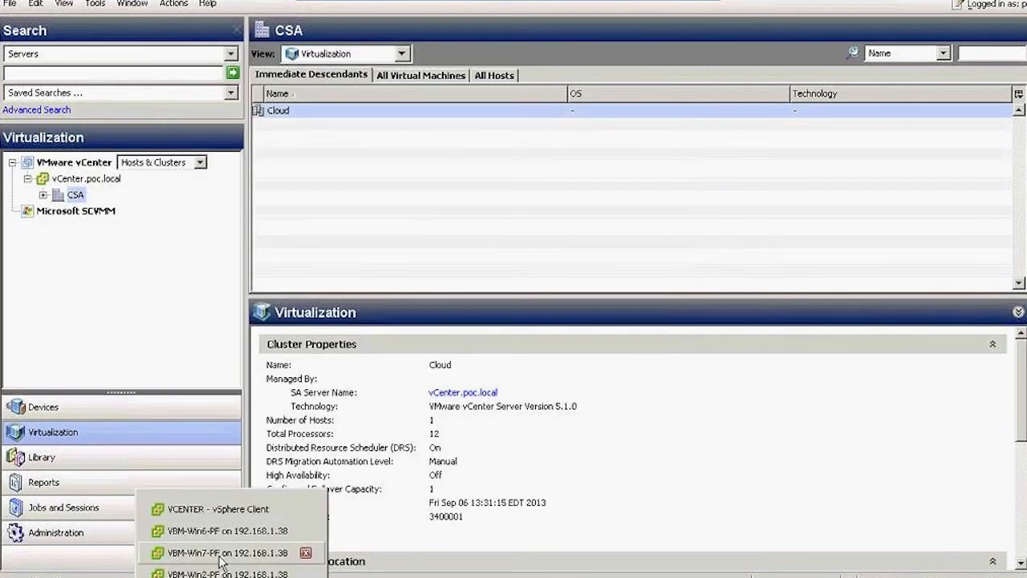
View the VBM-Win7-PF console and the other new VM's console showing Windows setup.
left_click(227, 552)
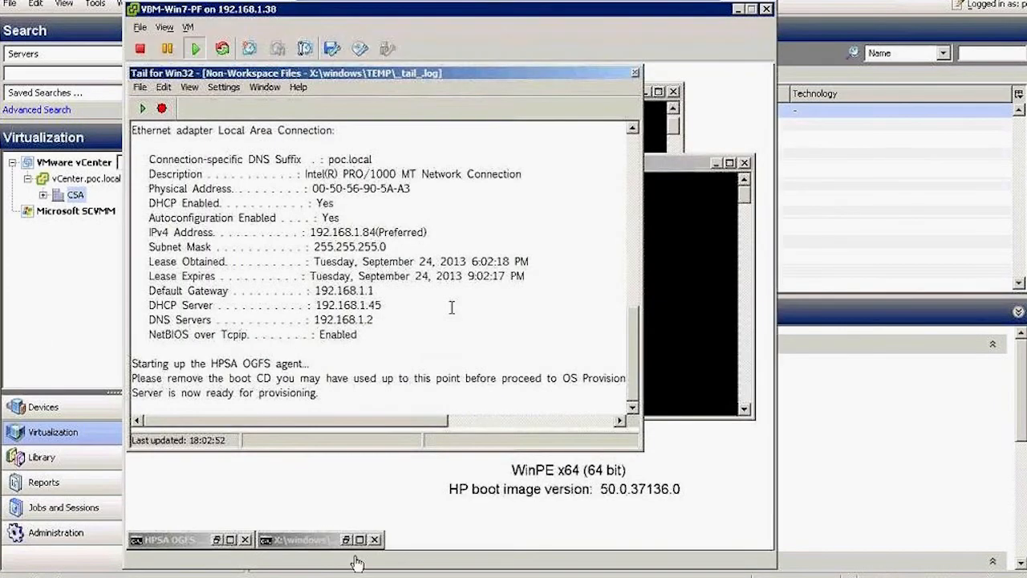
left_click(169, 542)
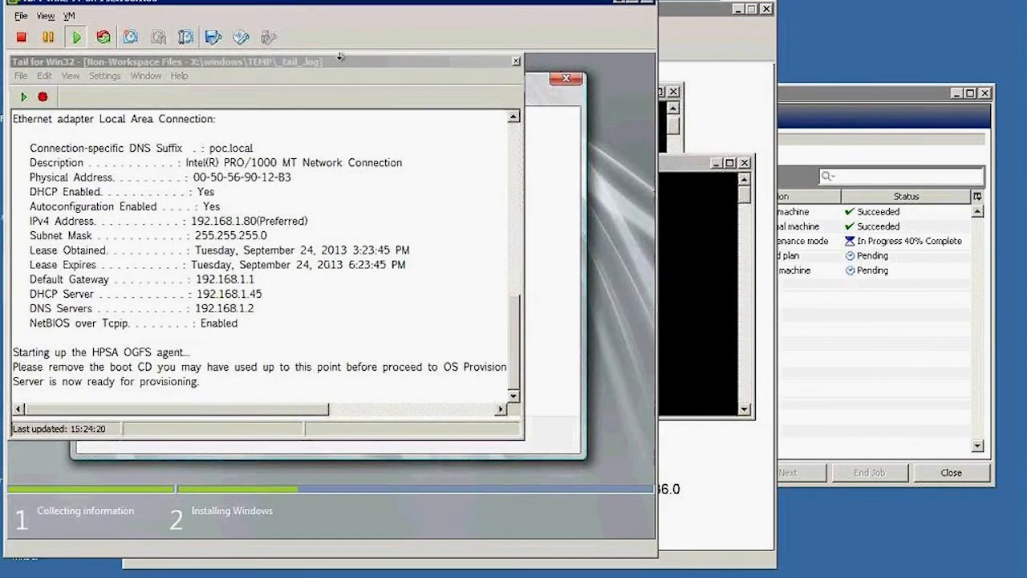
mouse_move(463, 426)
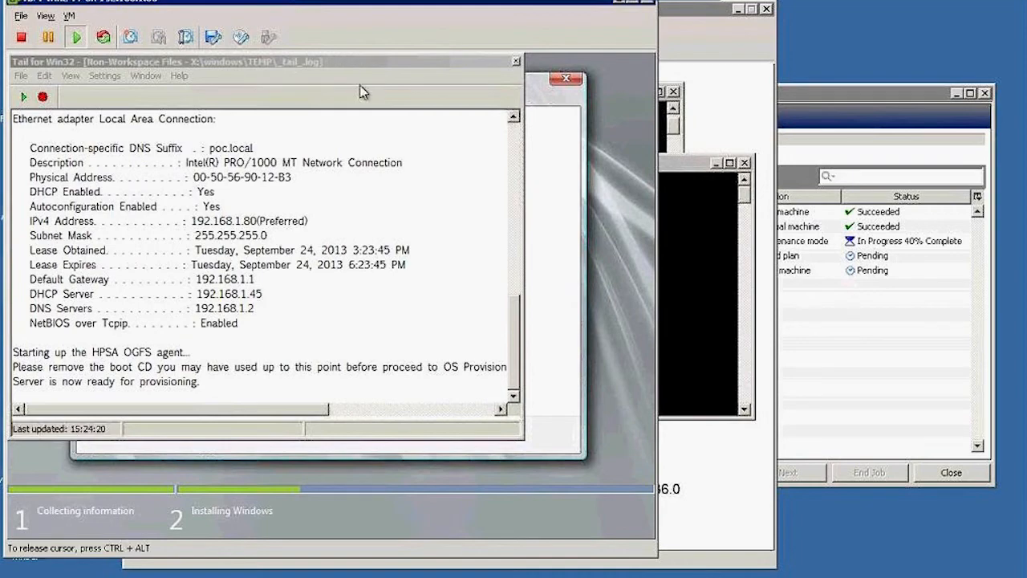
mouse_move(456, 271)
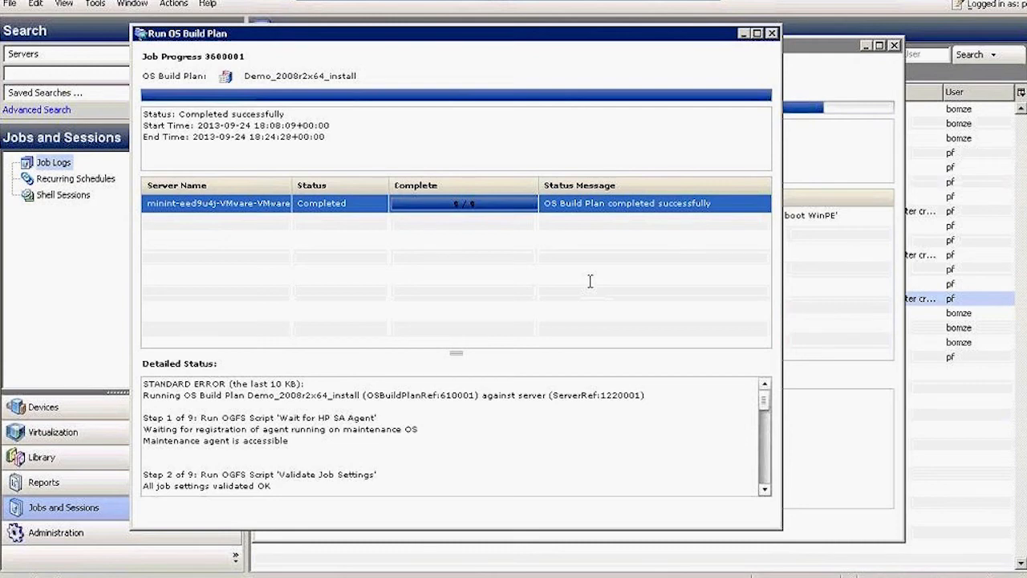
mouse_move(367, 267)
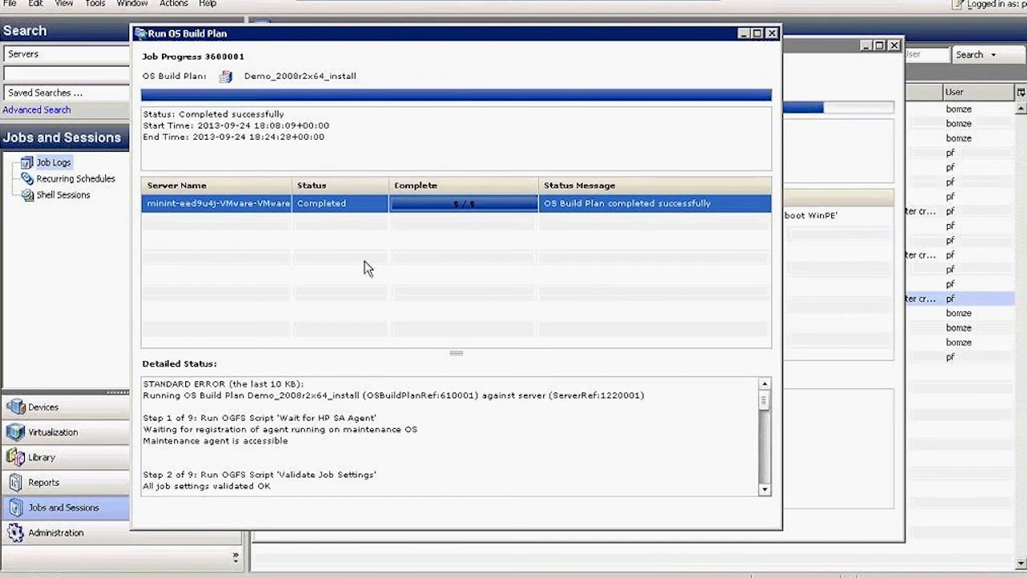
mouse_move(270, 218)
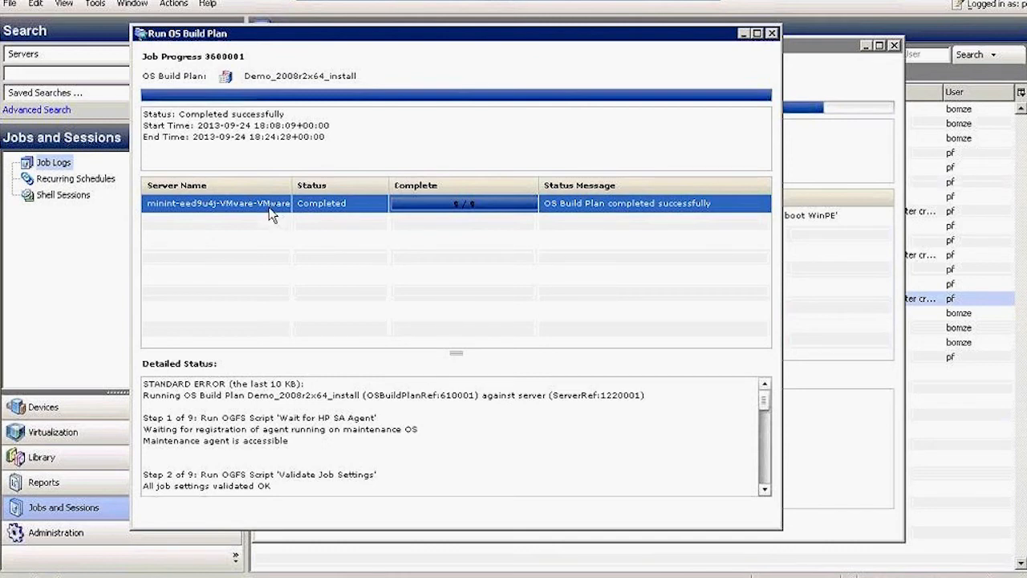
mouse_move(776, 49)
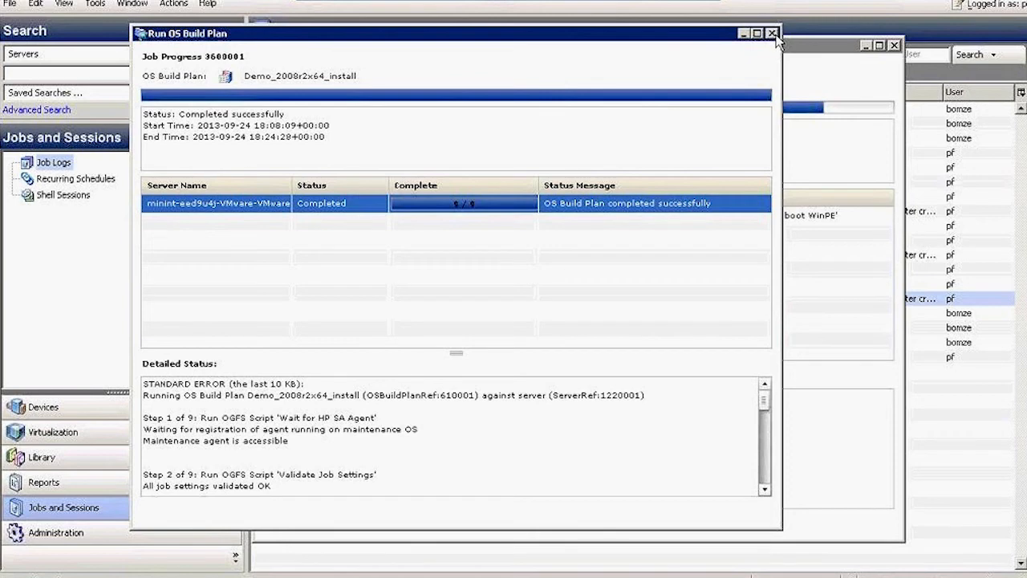
Close the completed Demo_2008r2x64_install build plan progress window, returning to Job Logs.
left_click(767, 32)
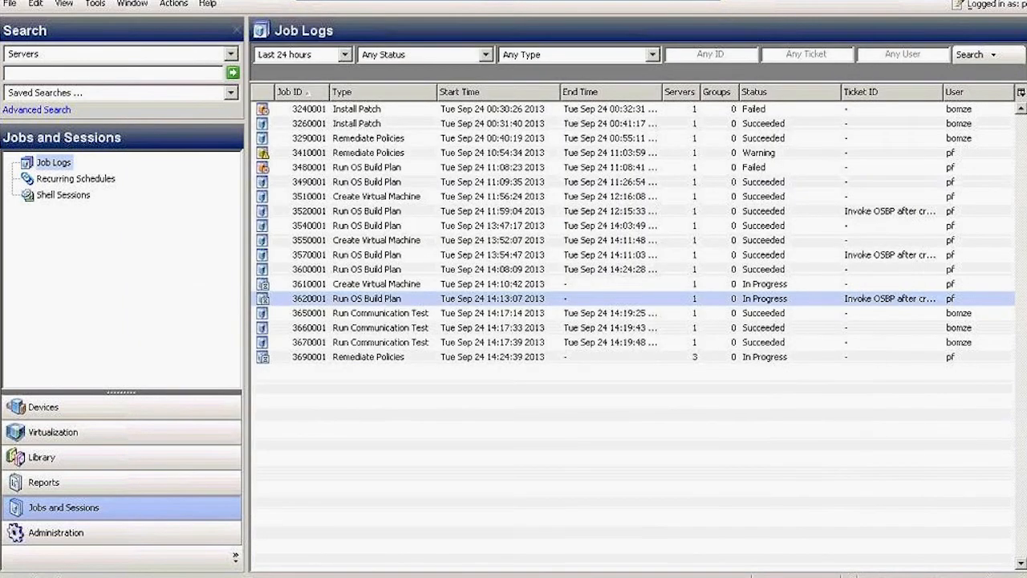
left_click(393, 297)
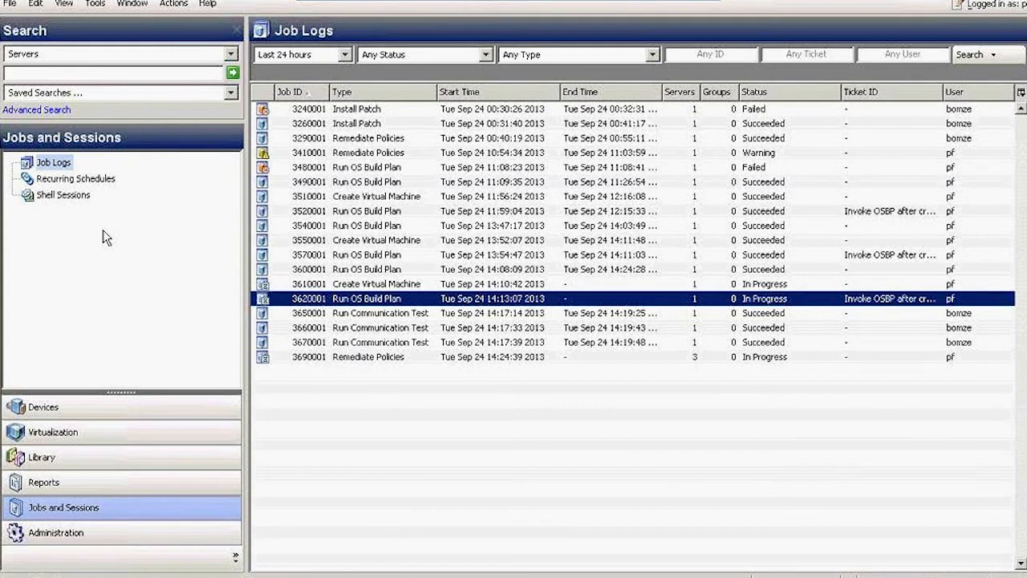
mouse_move(45, 542)
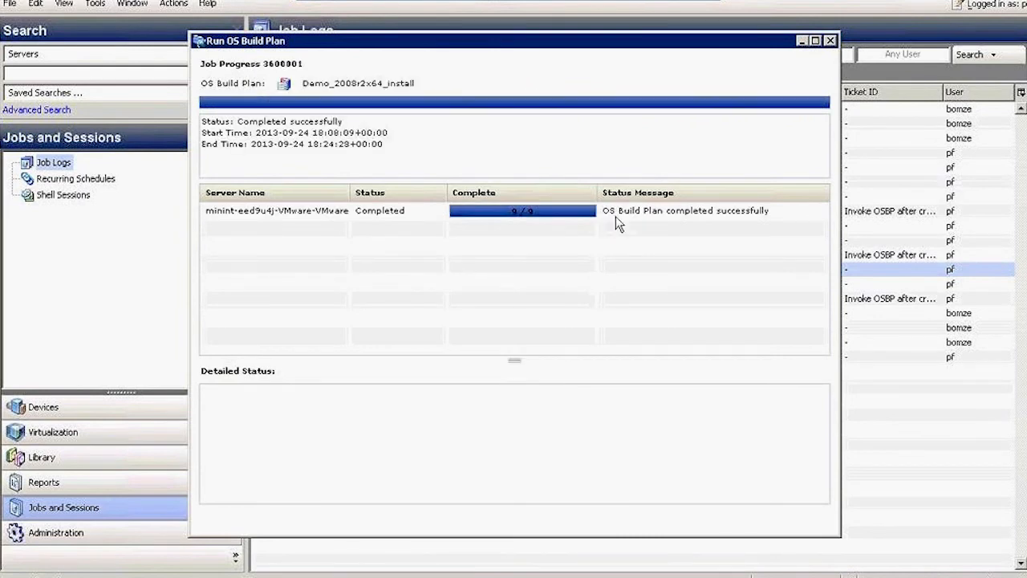
left_click(276, 211)
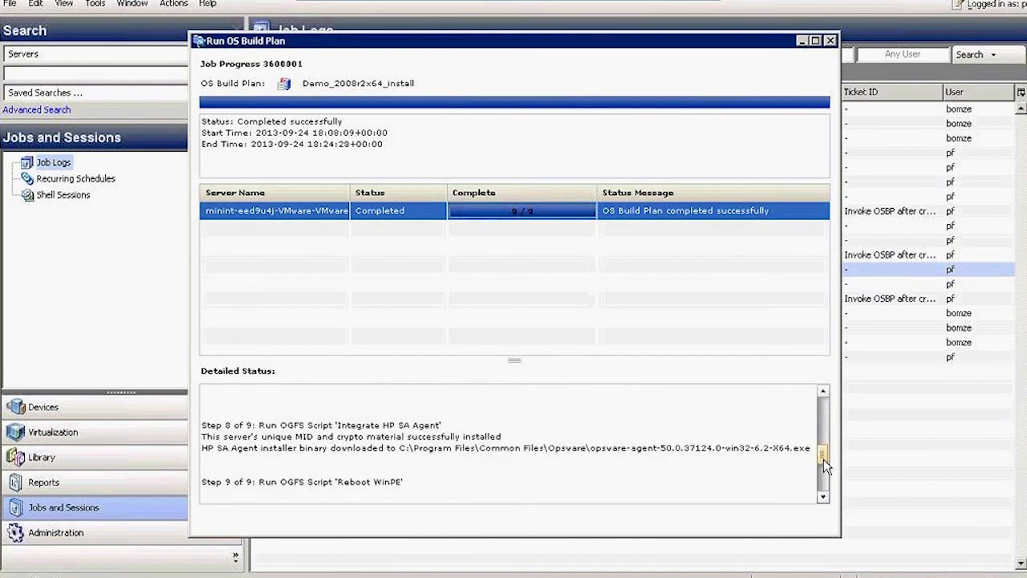
scroll("down", 3)
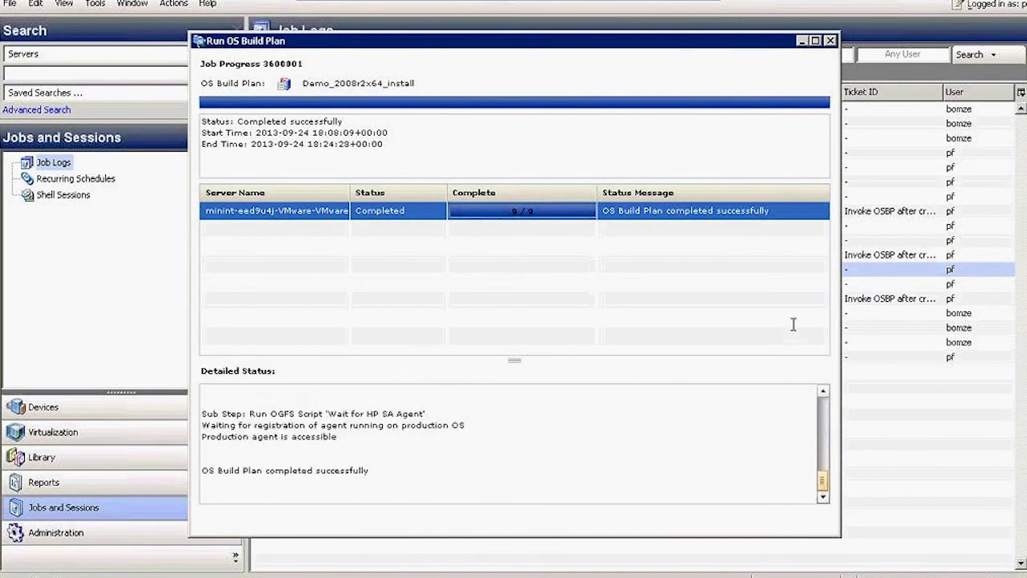
left_click(828, 40)
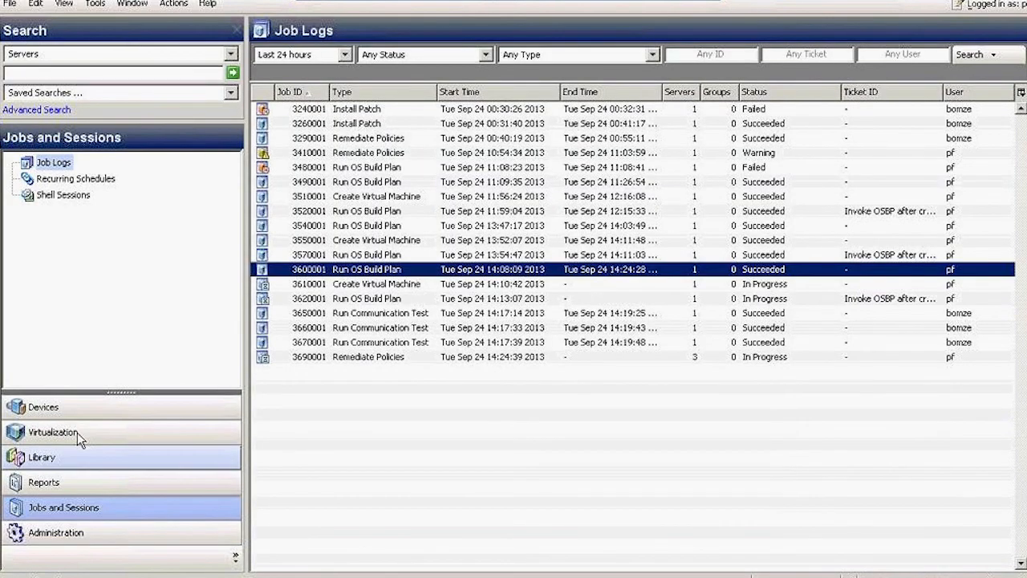
Show All Managed Servers, listing VBM-Win8-PF at 192.168.1.85 on Windows Server 2008 R2 x64.
left_click(43, 407)
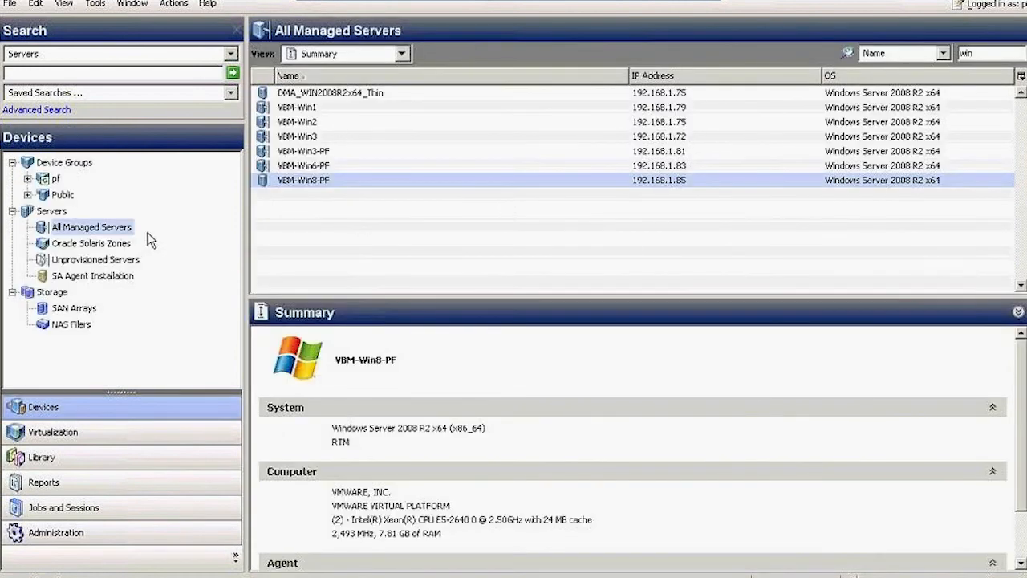
mouse_move(321, 179)
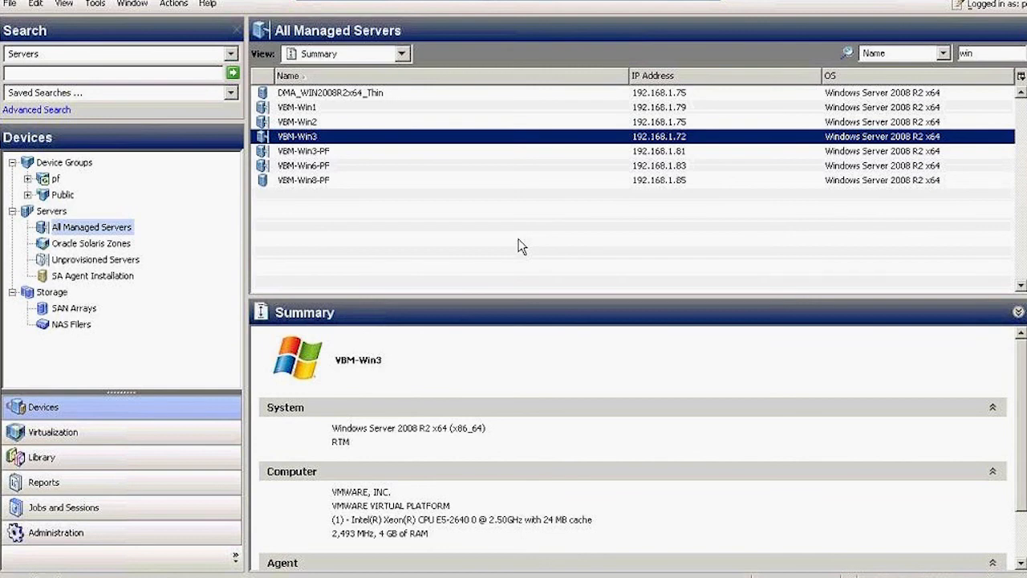
mouse_move(346, 171)
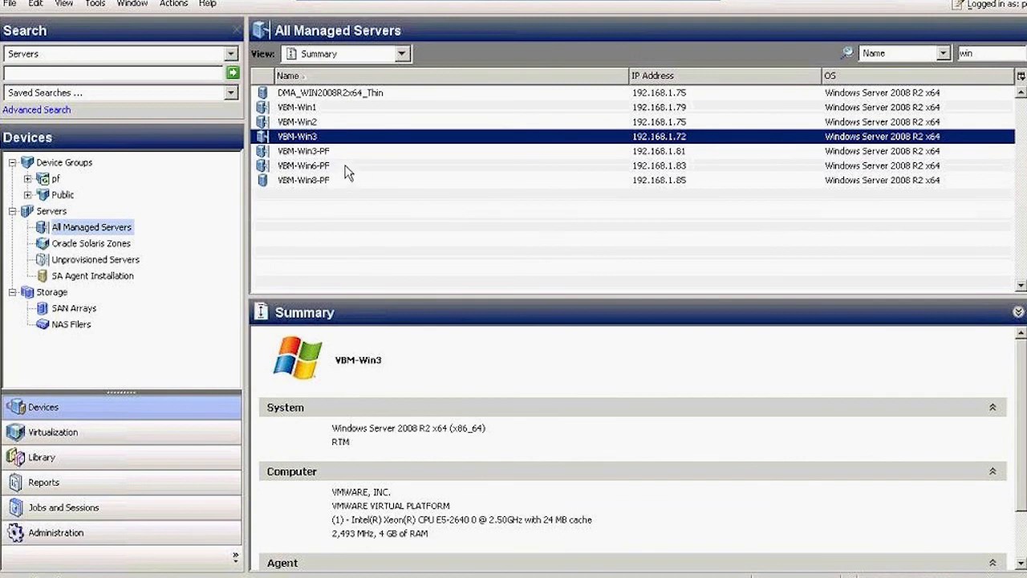
mouse_move(350, 173)
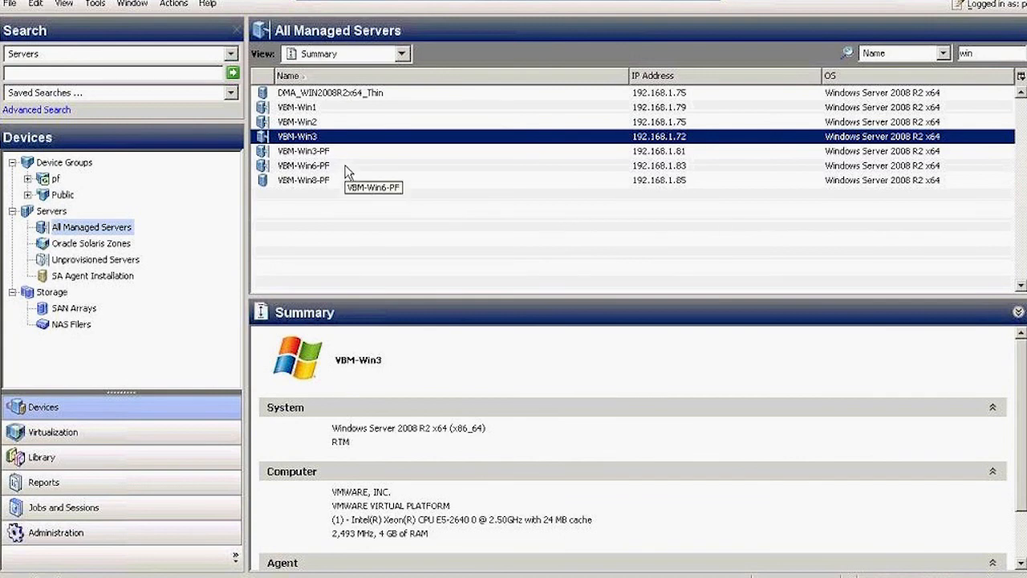
mouse_move(346, 173)
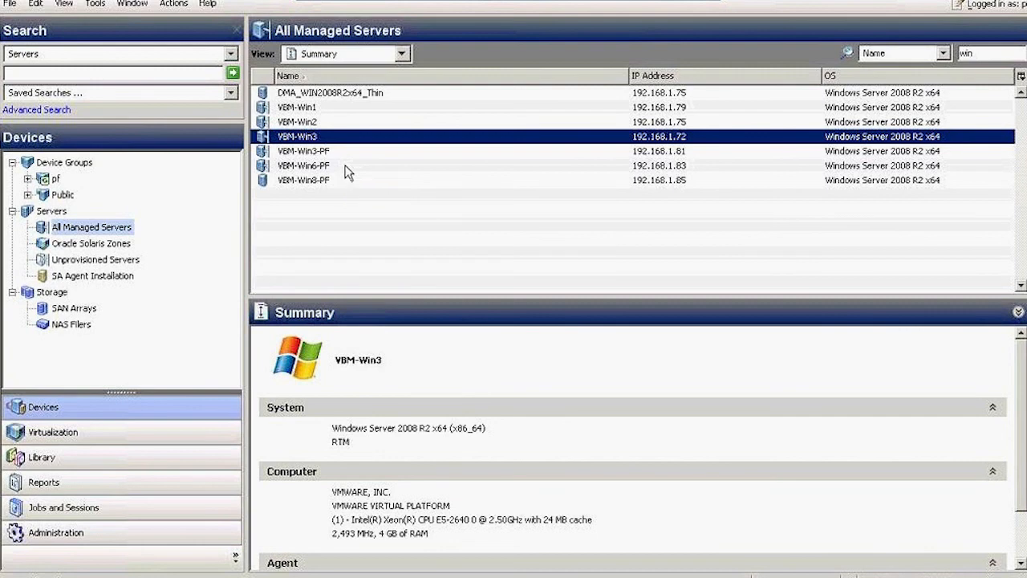